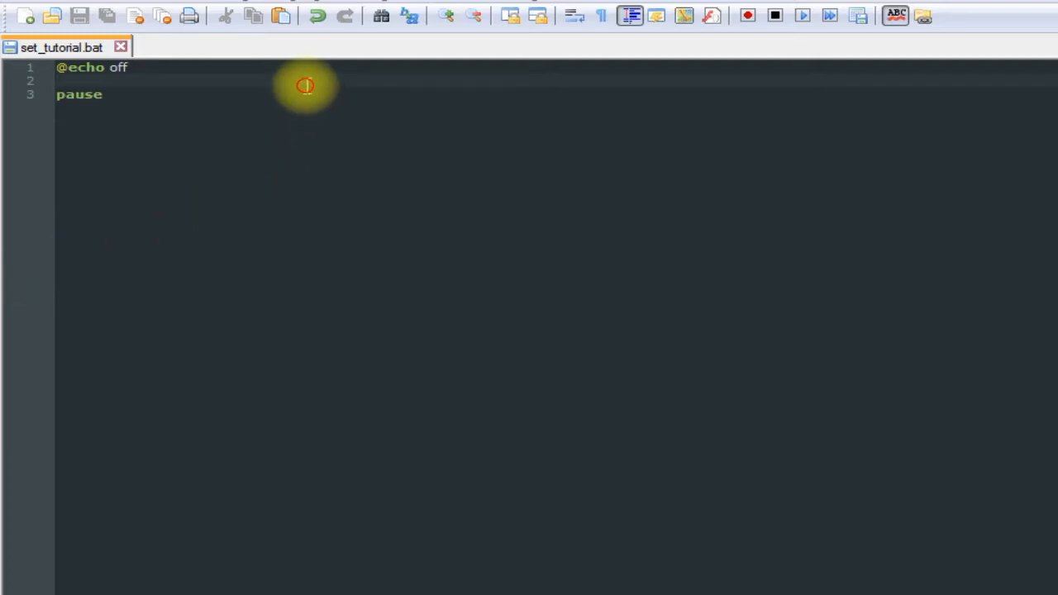
{"action": "mouse_move", "coordinate": [359, 195]}
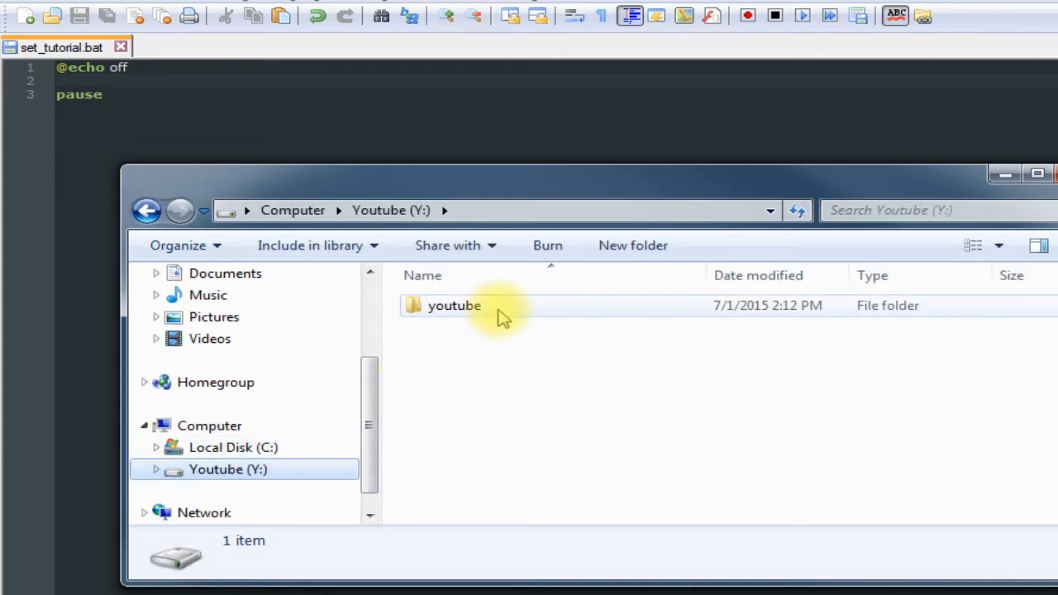
- Browse to youtube\batch_tuts\batch_files and copy text.txt's folder location Y:\youtube\batch_tuts\batch_files
{"action": "double_click", "coordinate": [454, 305]}
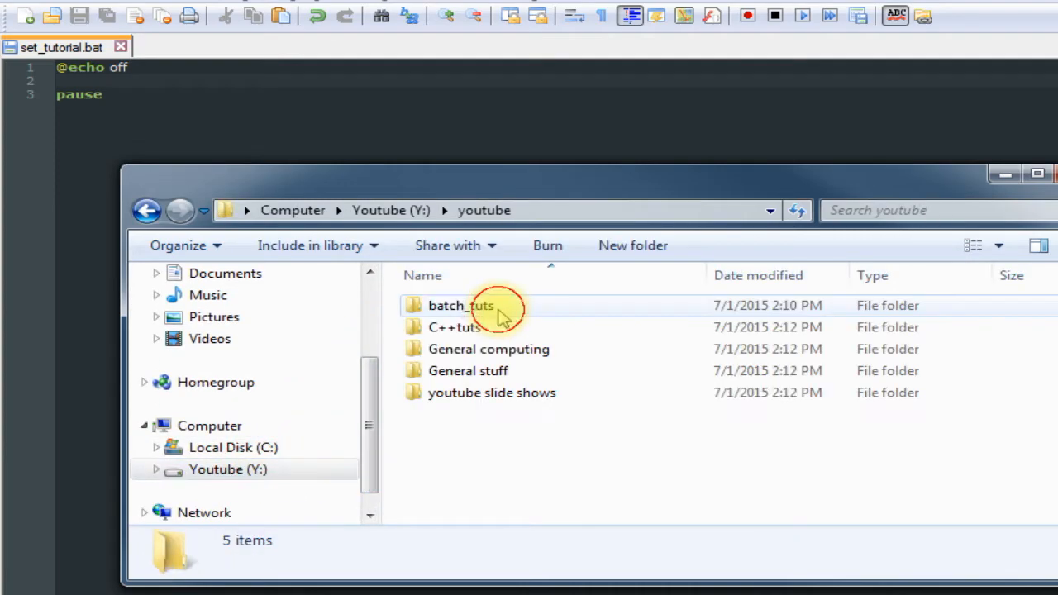
{"action": "double_click", "coordinate": [459, 306]}
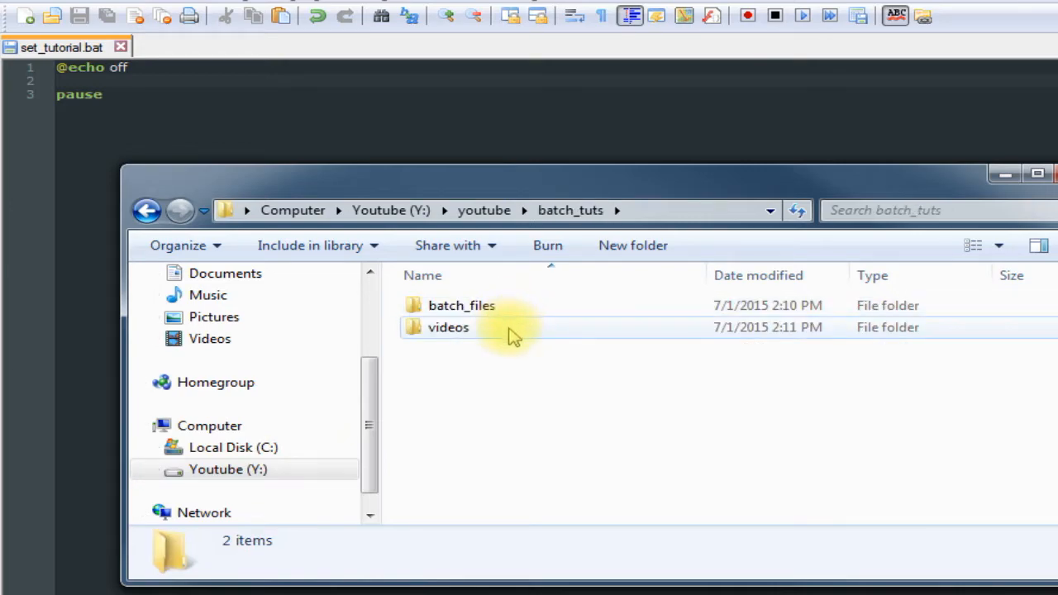
{"action": "double_click", "coordinate": [459, 328]}
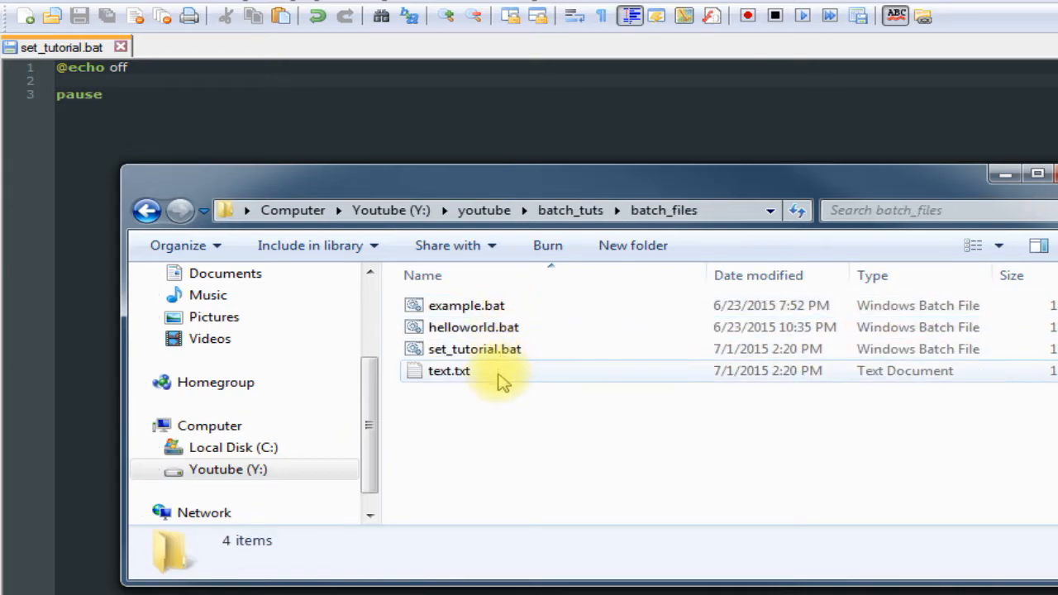
{"action": "mouse_move", "coordinate": [498, 382]}
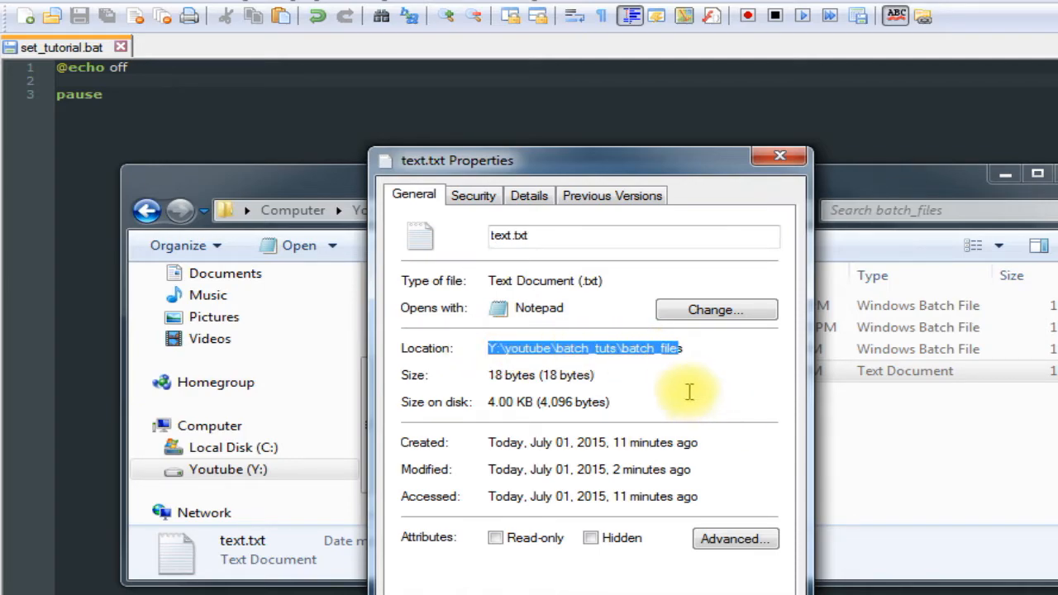
{"action": "key", "text": "Ctrl+C"}
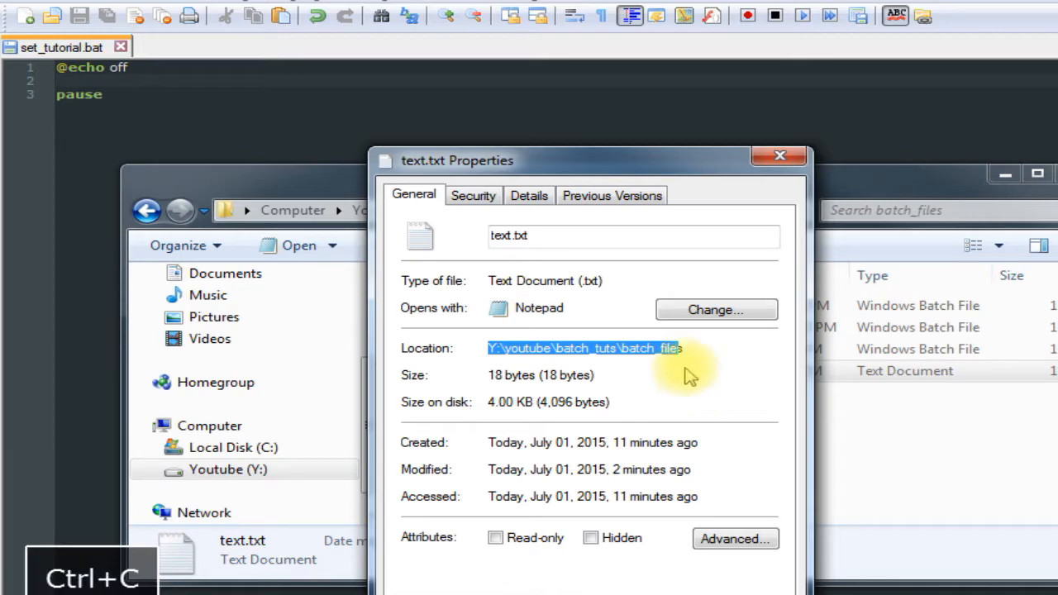
{"action": "left_click", "coordinate": [779, 156]}
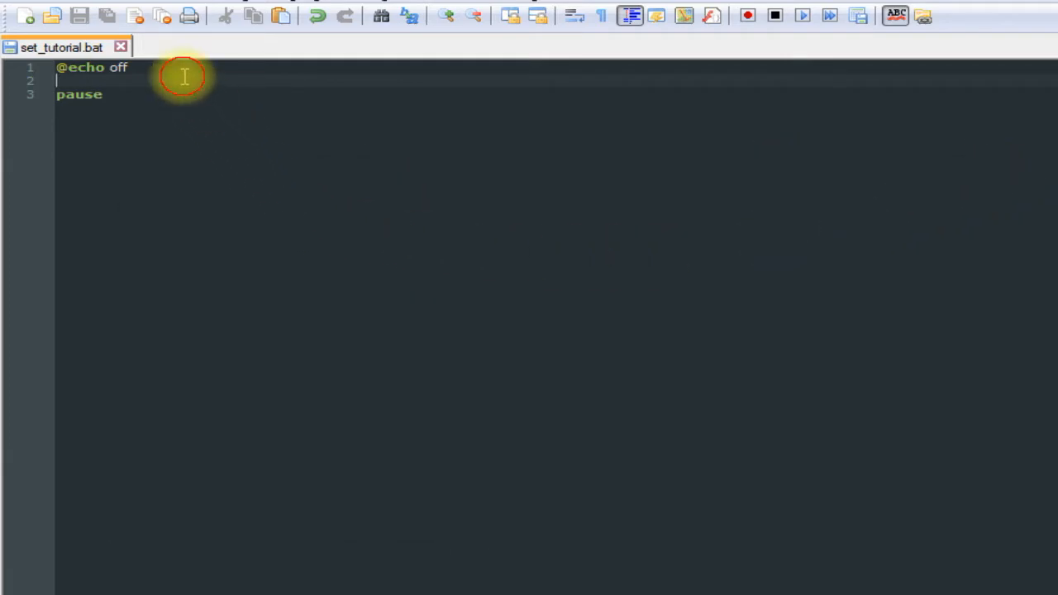
{"action": "mouse_move", "coordinate": [260, 179]}
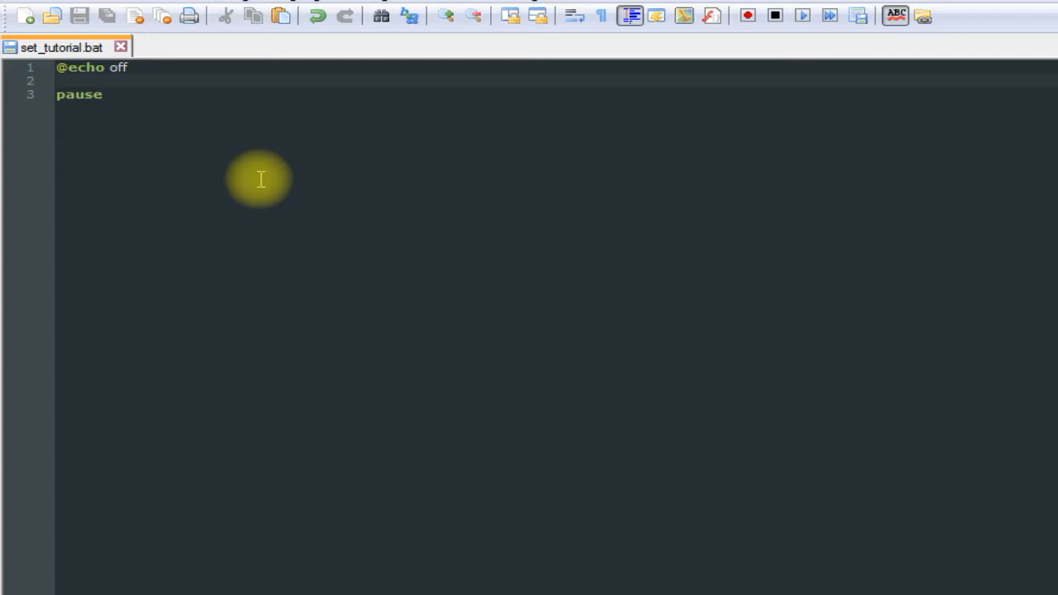
- Write line 2 as set file= followed by the pasted path plus s\text.txt
{"action": "type", "text": "set"}
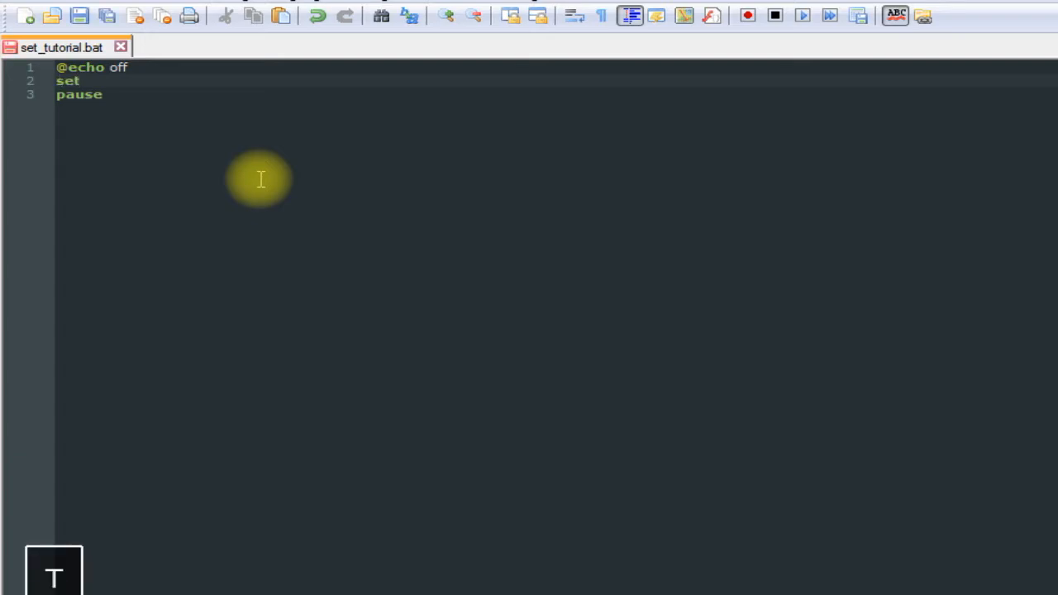
{"action": "type", "text": "file"}
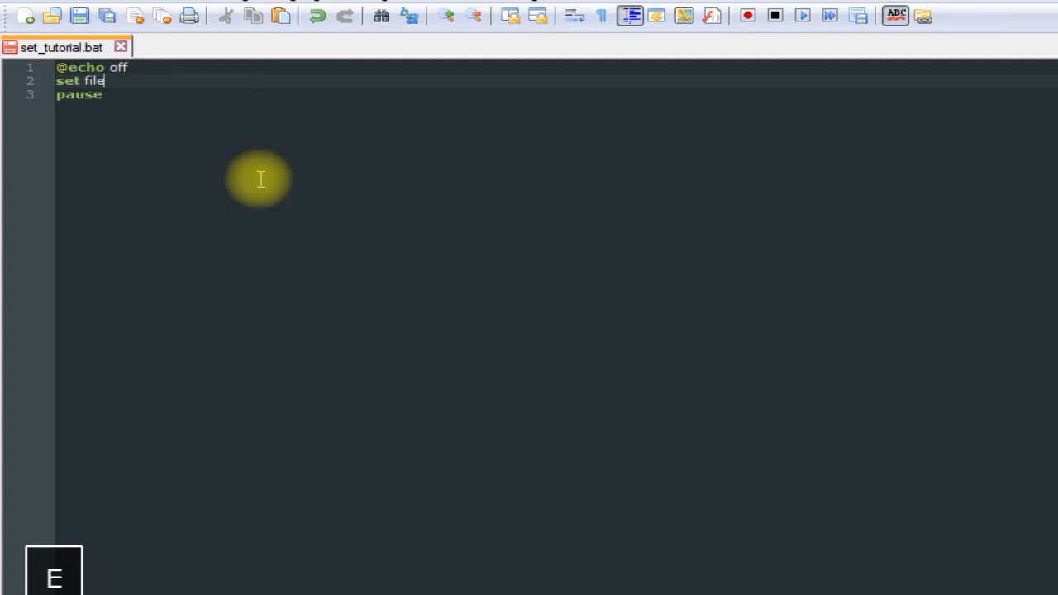
{"action": "type", "text": "="}
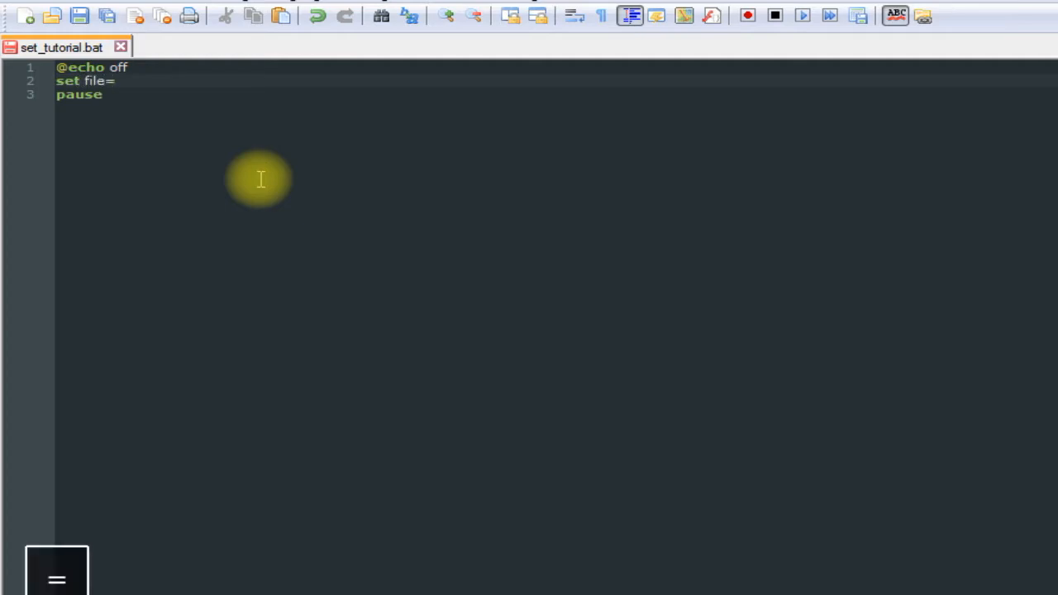
{"action": "key", "text": "Ctrl+v"}
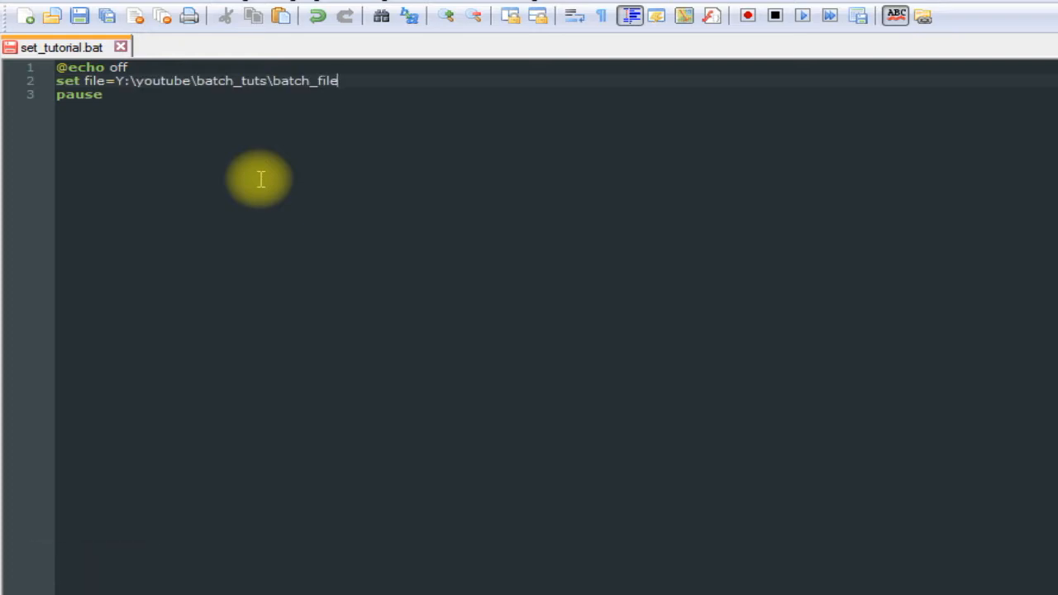
{"action": "type", "text": "s"}
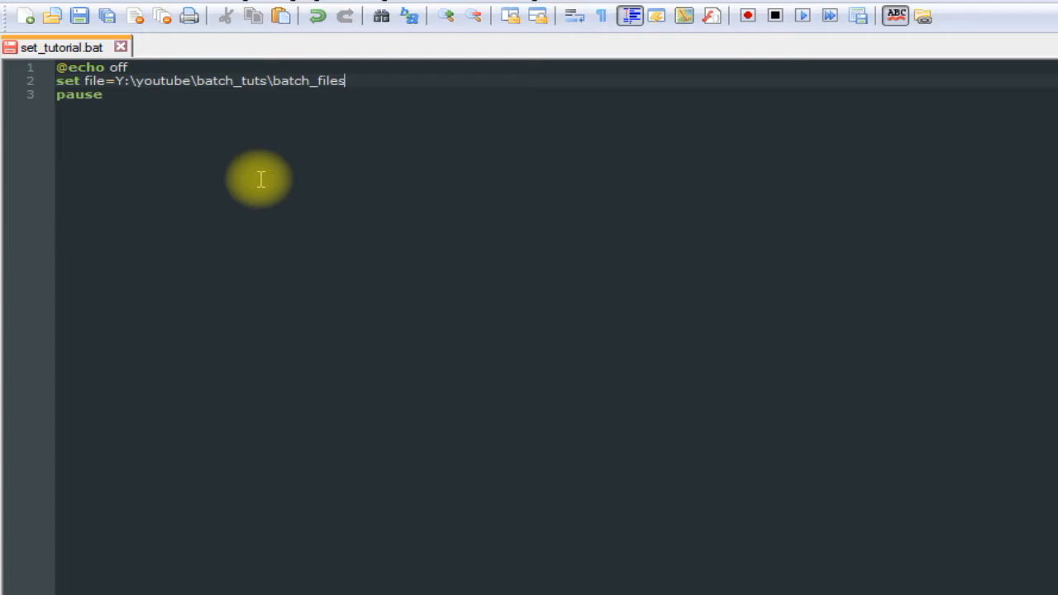
{"action": "type", "text": "\\"}
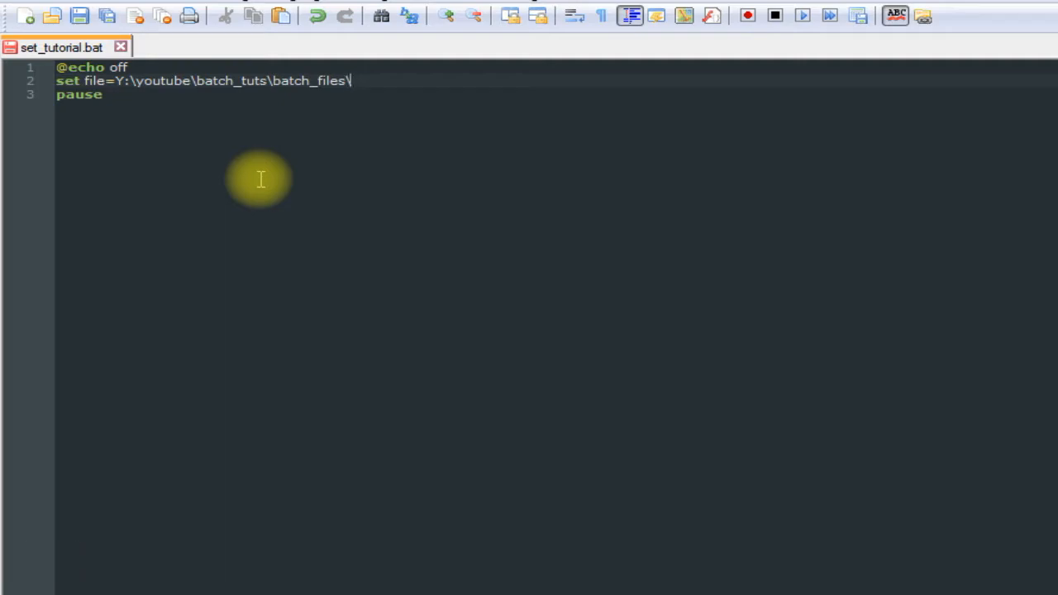
{"action": "type", "text": "text"}
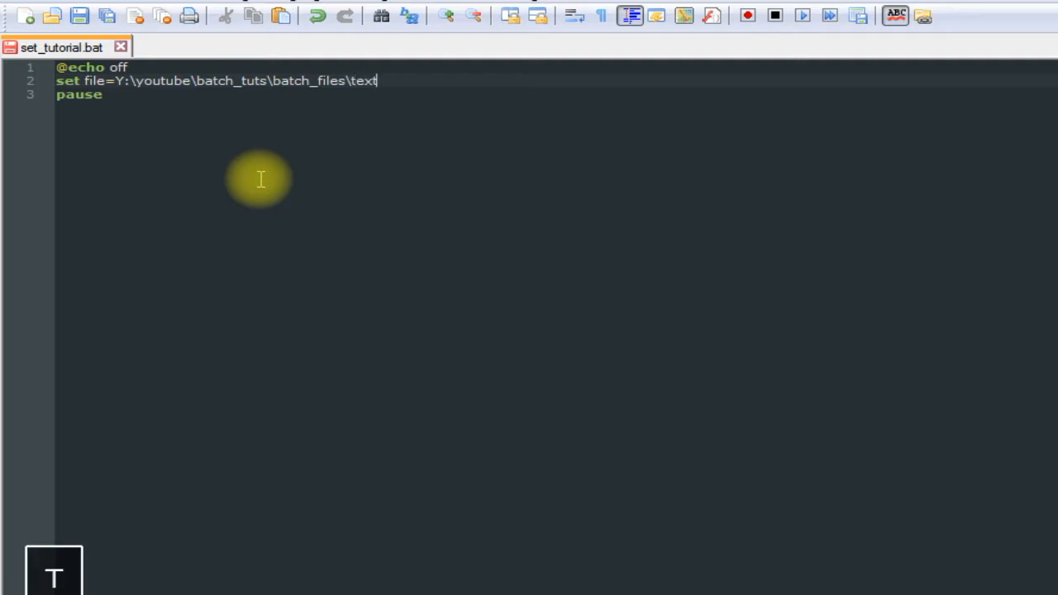
{"action": "type", "text": ".txt"}
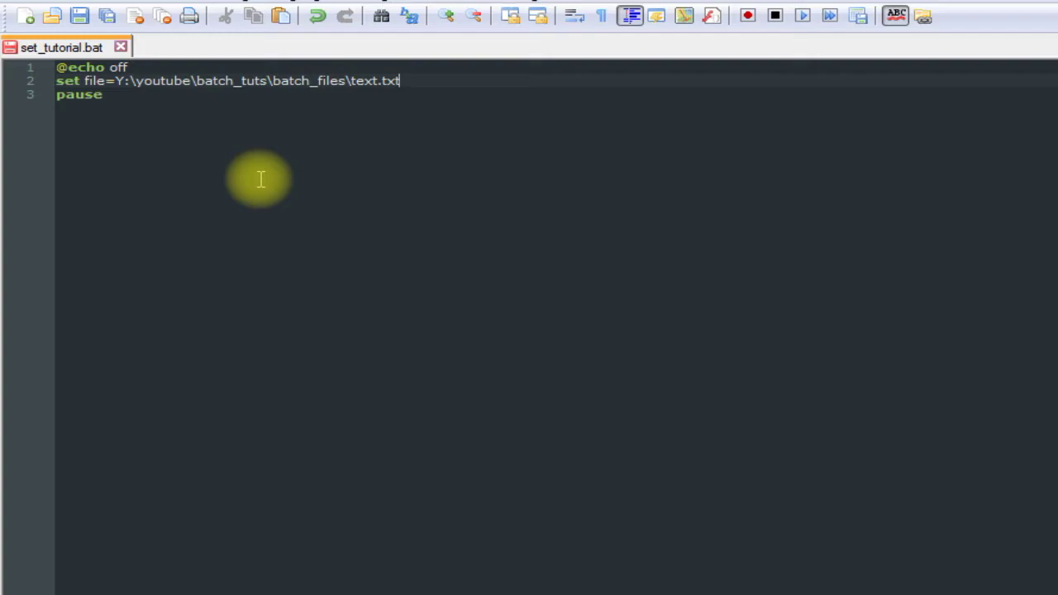
- Add line 3: echo This will be written to the file!> %file%
{"action": "key", "text": "Enter"}
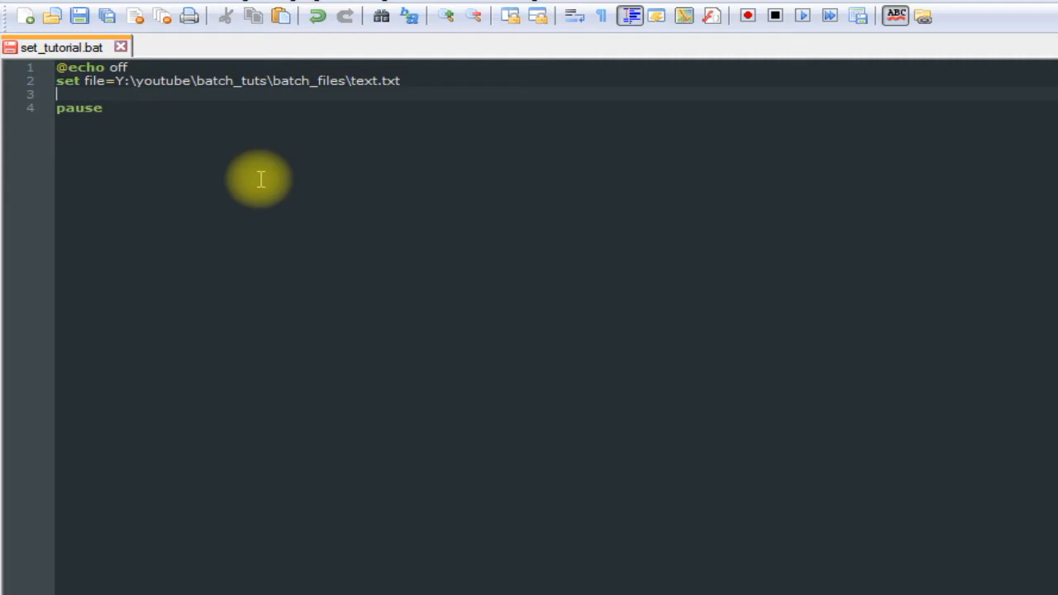
{"action": "type", "text": "echo"}
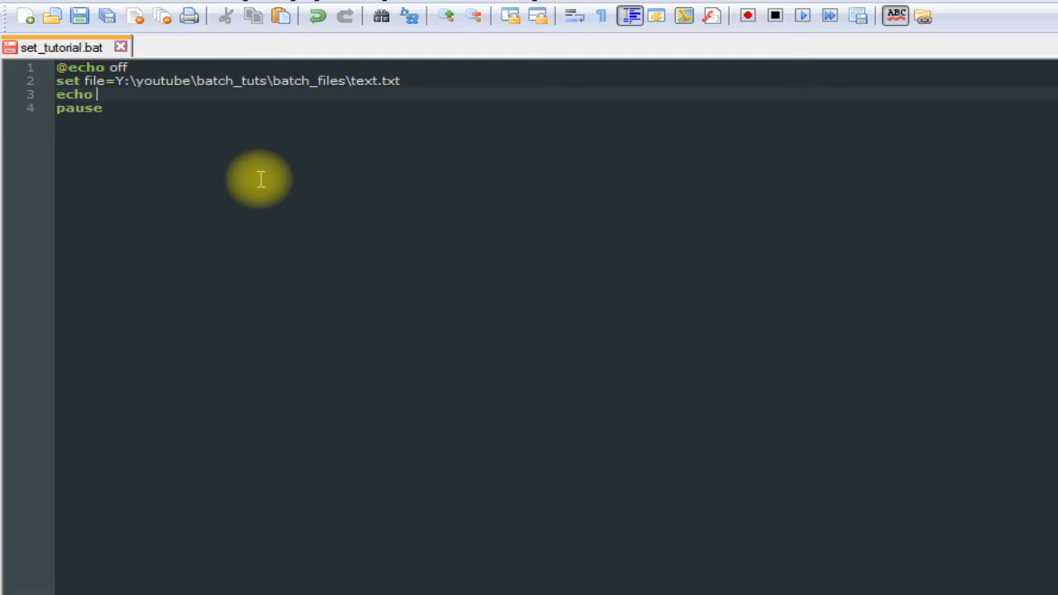
{"action": "type", "text": "This will be"}
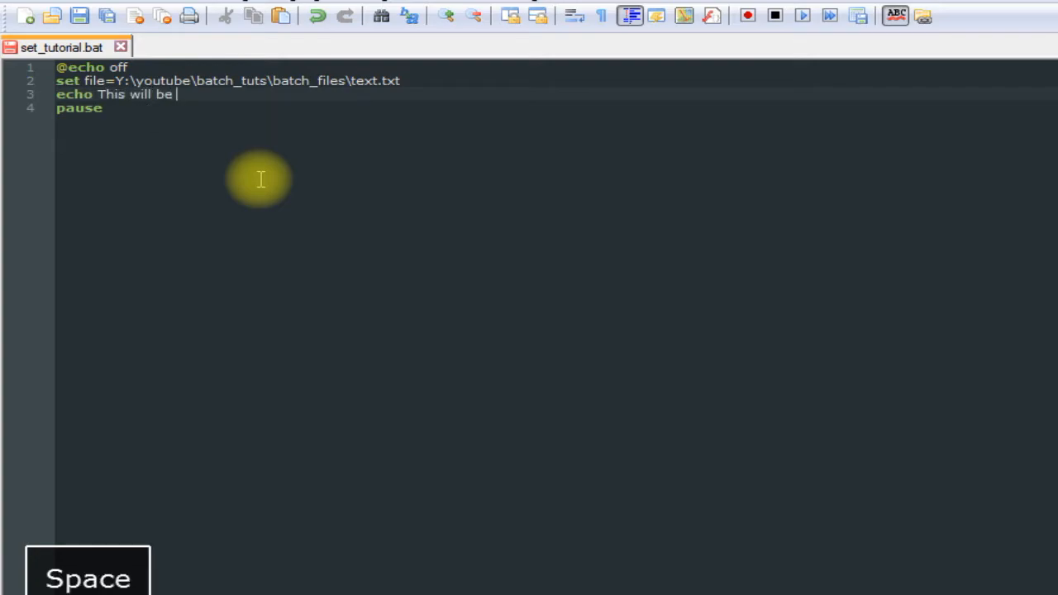
{"action": "type", "text": "wr"}
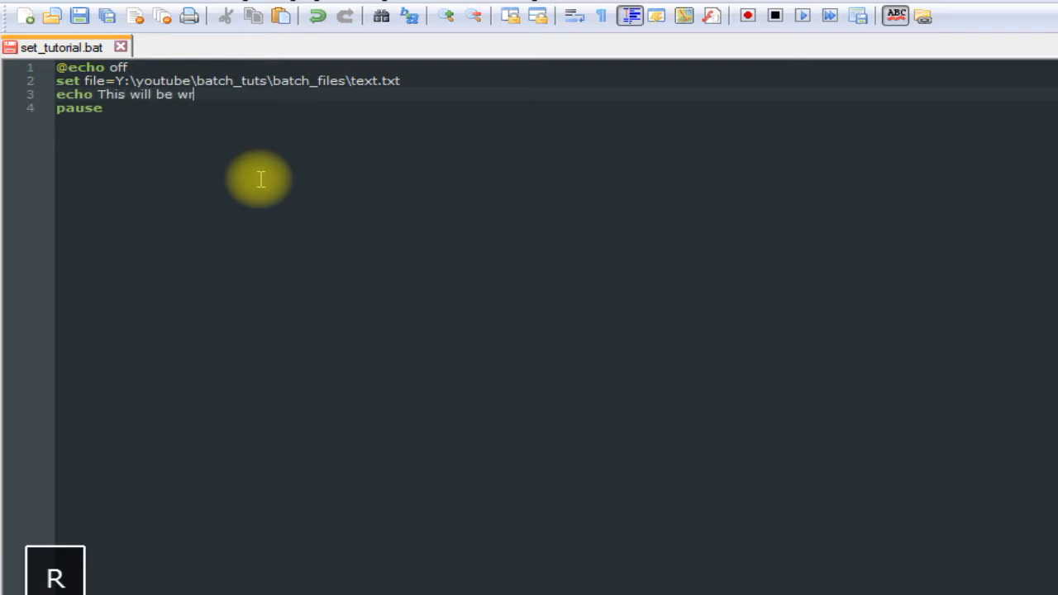
{"action": "type", "text": "itten to the file"}
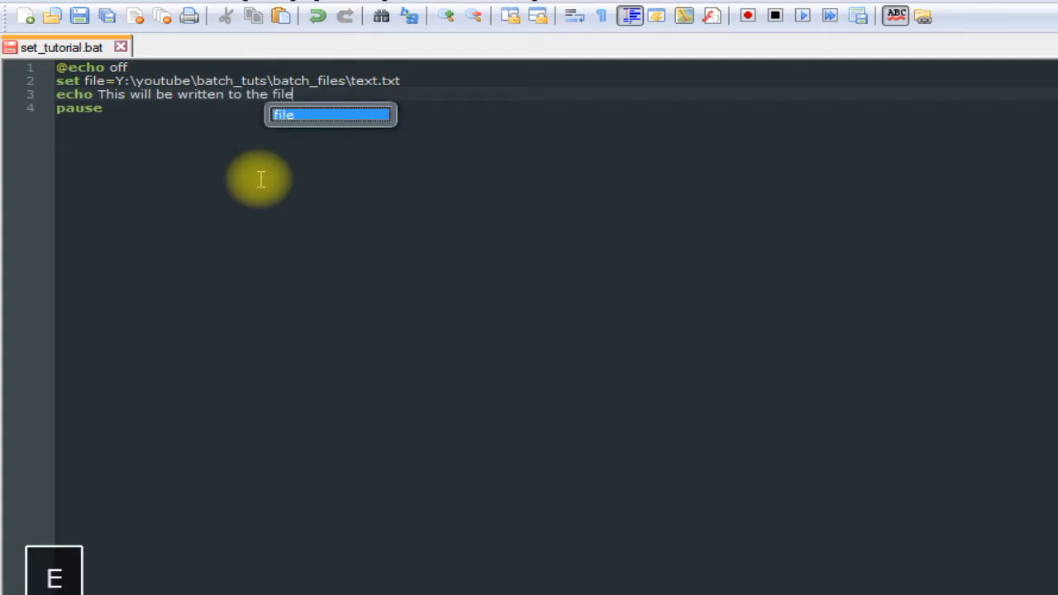
{"action": "type", "text": "!"}
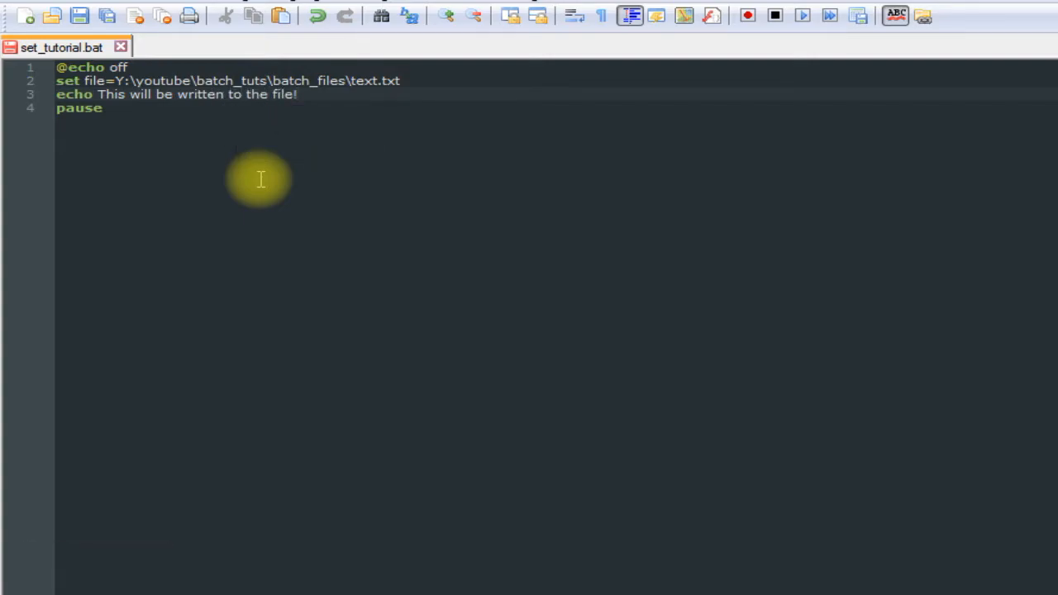
{"action": "type", "text": ">"}
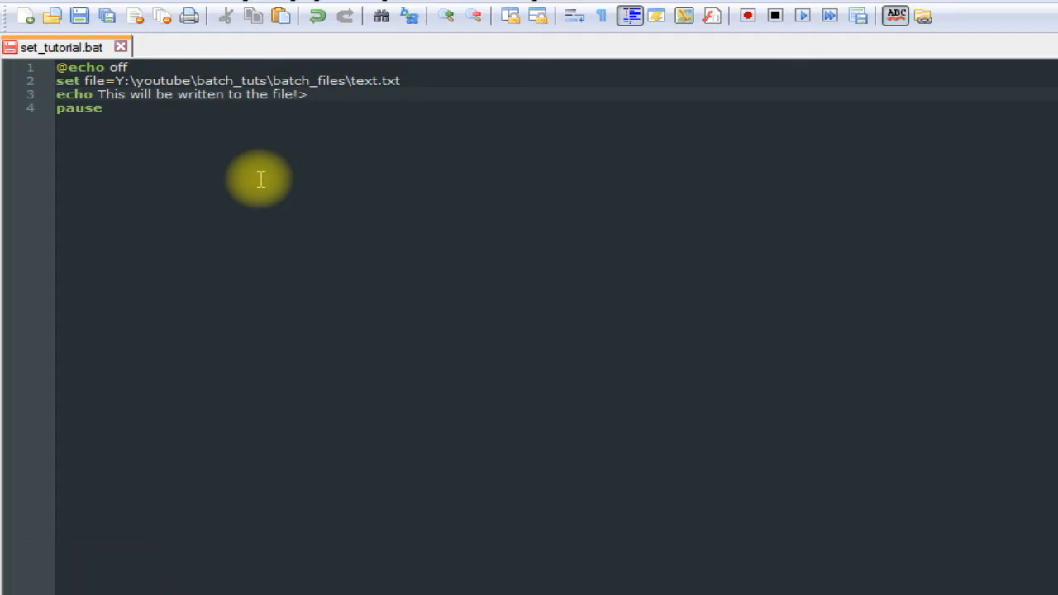
{"action": "type", "text": "%file"}
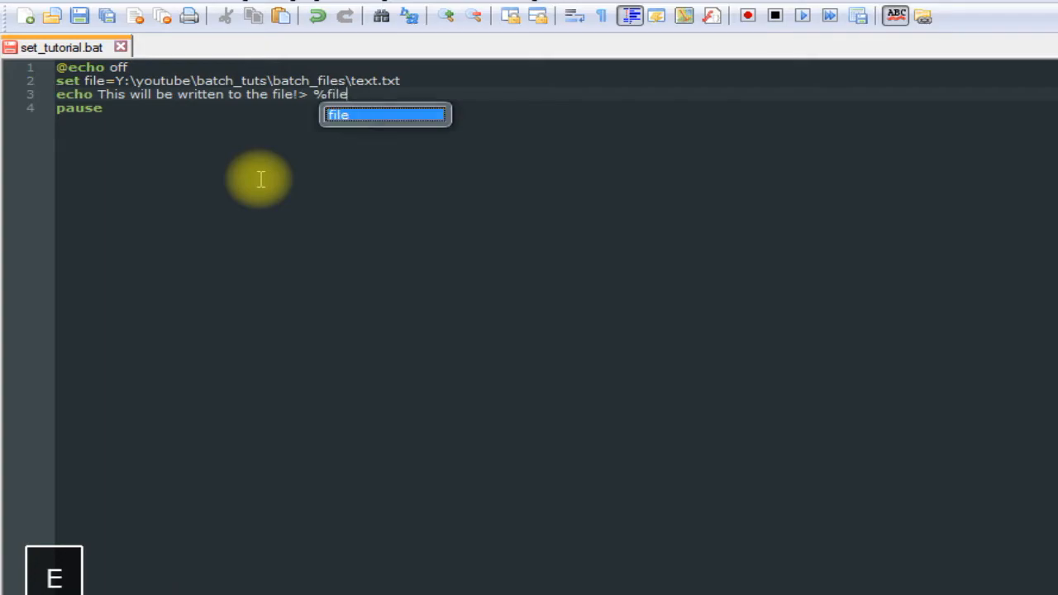
{"action": "type", "text": "%"}
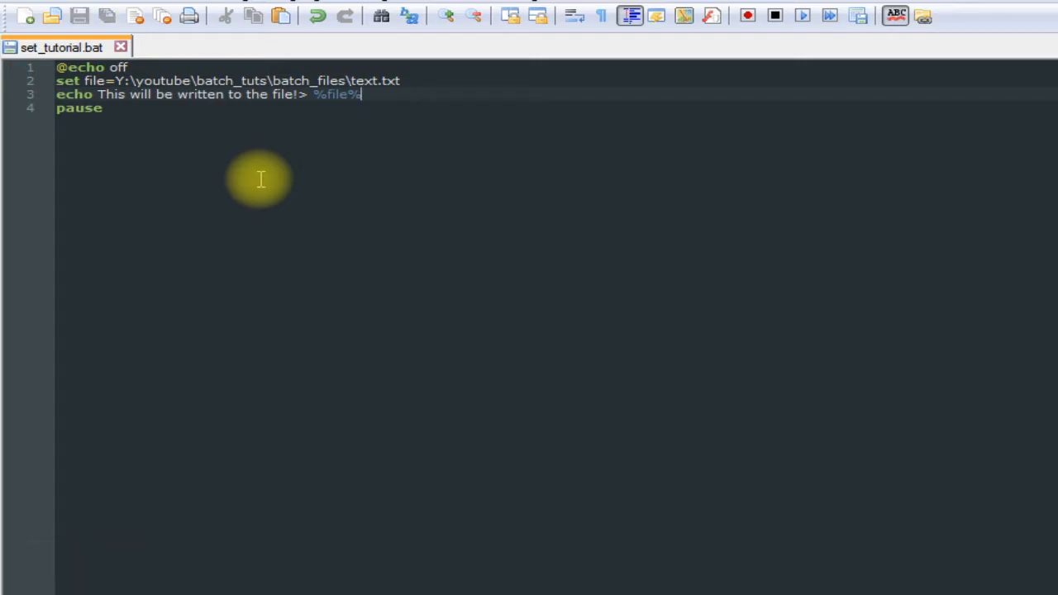
- Run the batch script, open the resulting text.txt, then close the batch_files window
{"action": "left_click", "coordinate": [795, 17]}
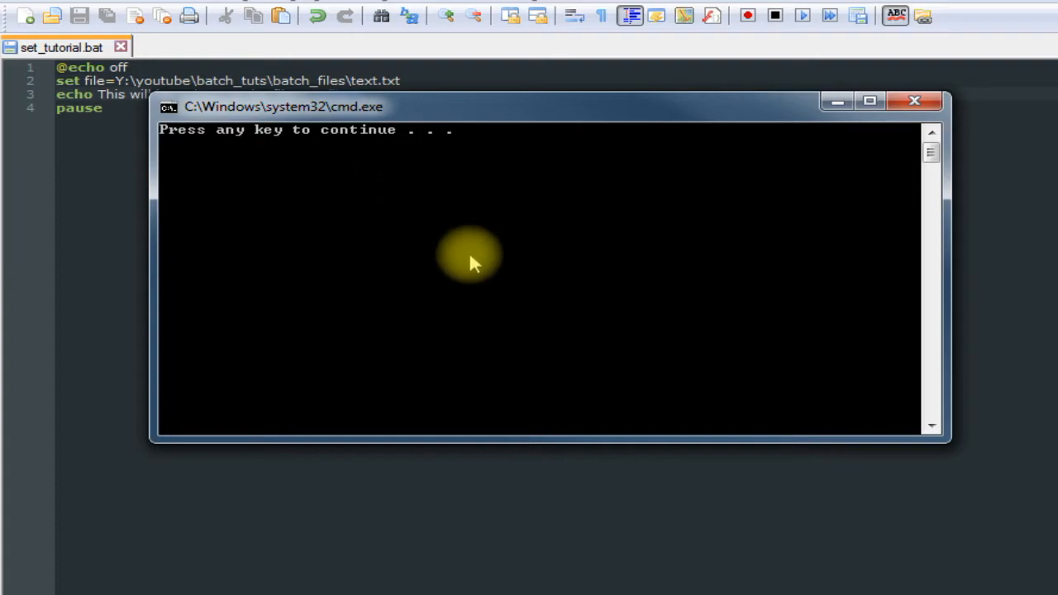
{"action": "key", "text": "enter"}
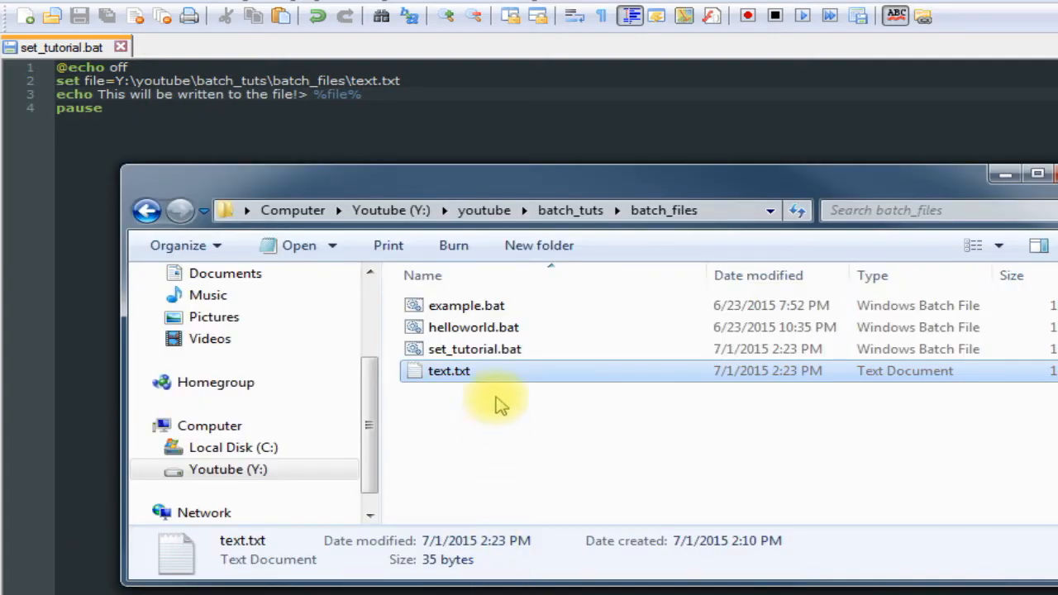
{"action": "double_click", "coordinate": [447, 371]}
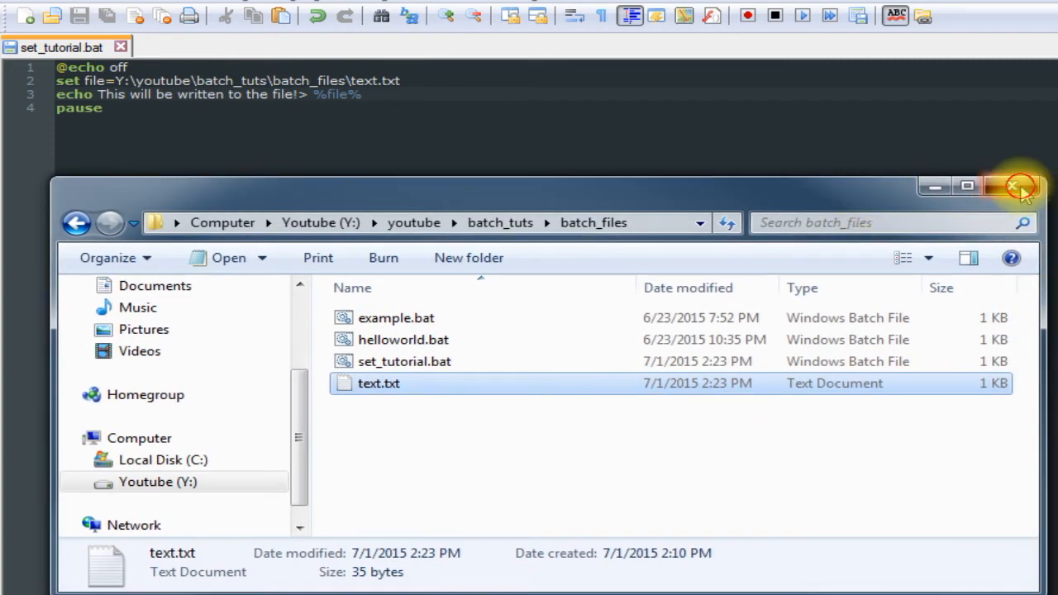
{"action": "left_click", "coordinate": [1014, 188]}
{"action": "type", "text": "echo"}
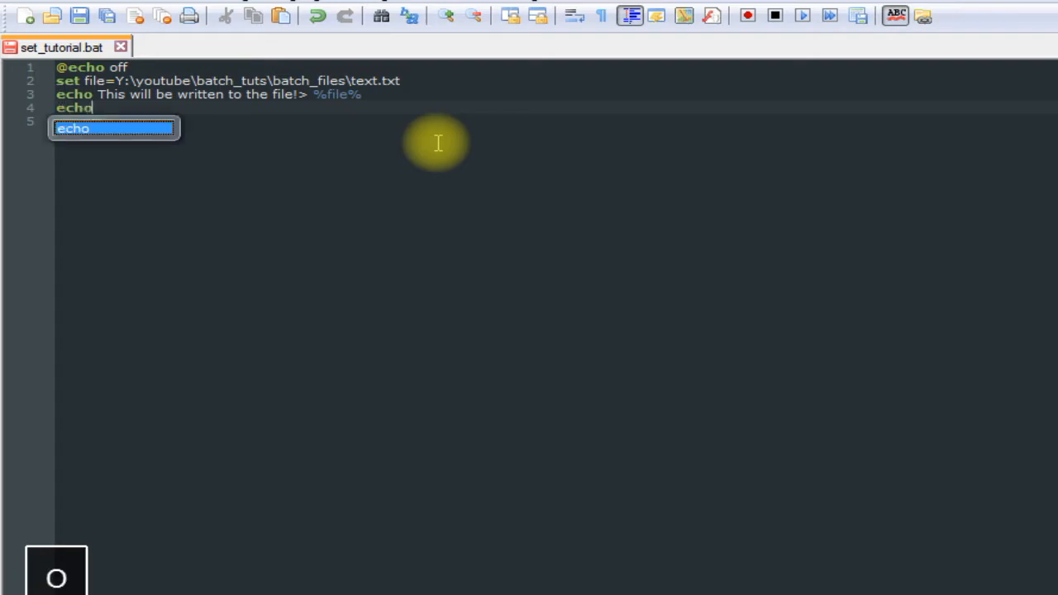
- Type line 4 as echo Watch carefully!> %file%, completing the file% variable
{"action": "key", "text": "space"}
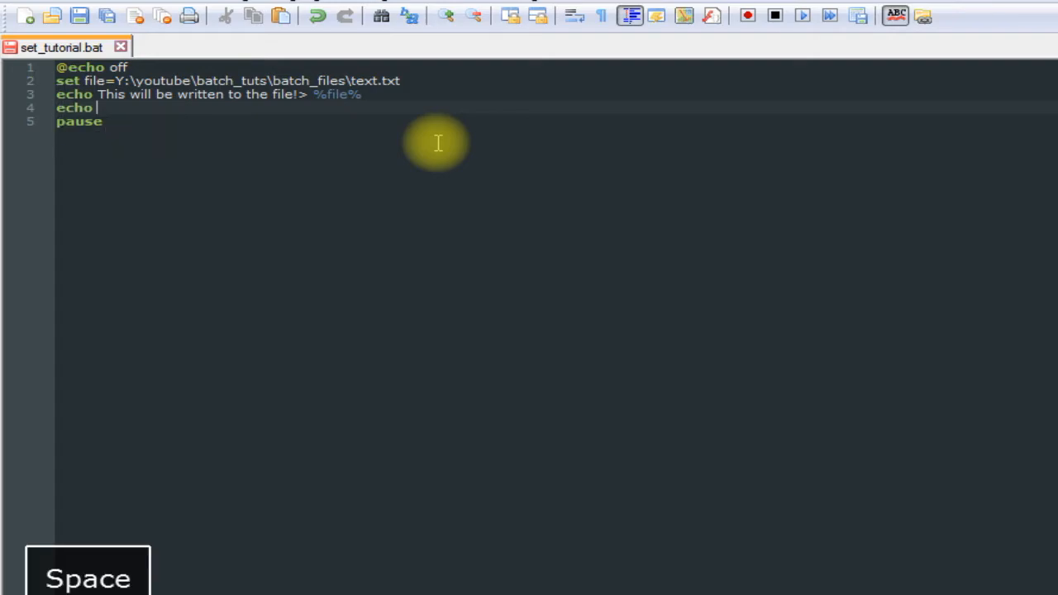
{"action": "type", "text": "Watch d"}
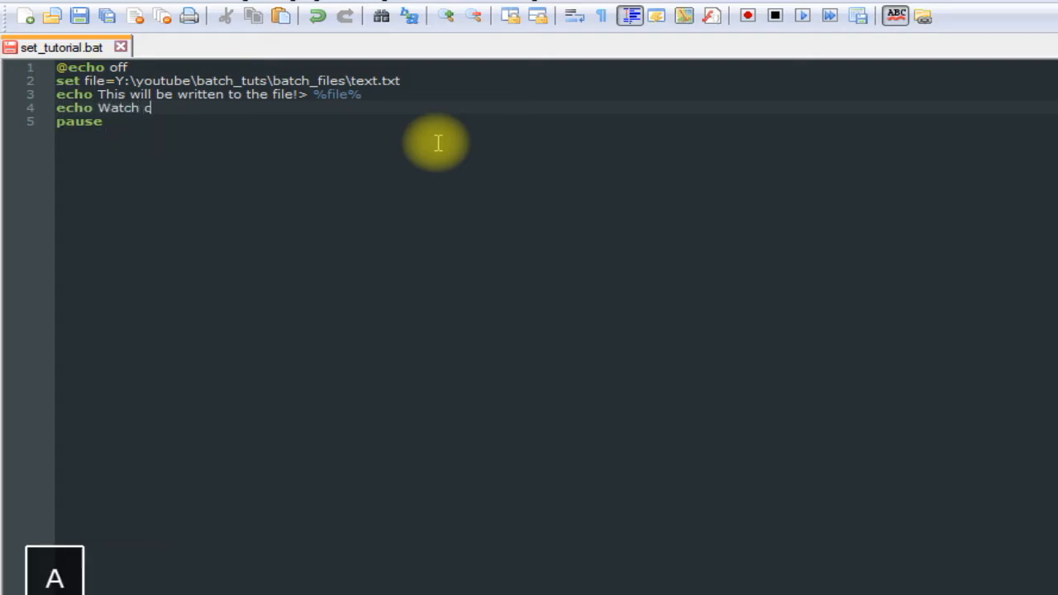
{"action": "type", "text": "arefully"}
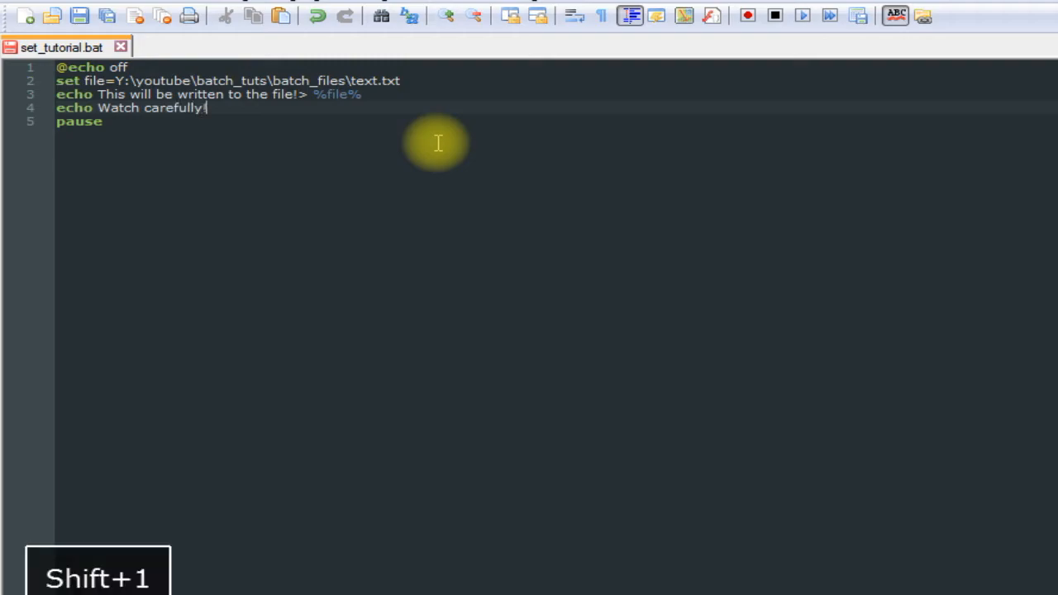
{"action": "type", "text": "!>"}
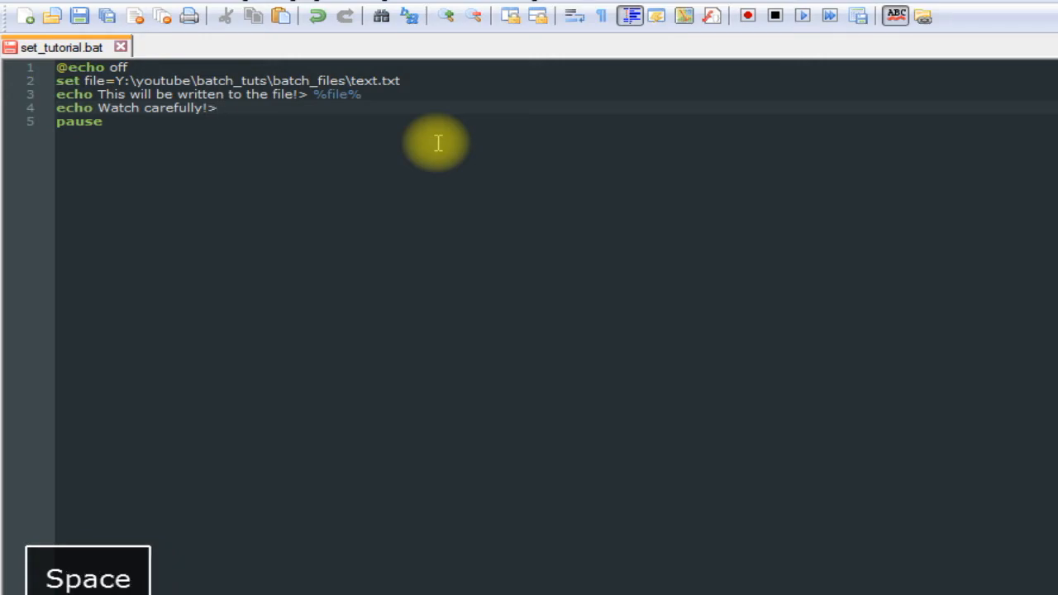
{"action": "type", "text": "%file%"}
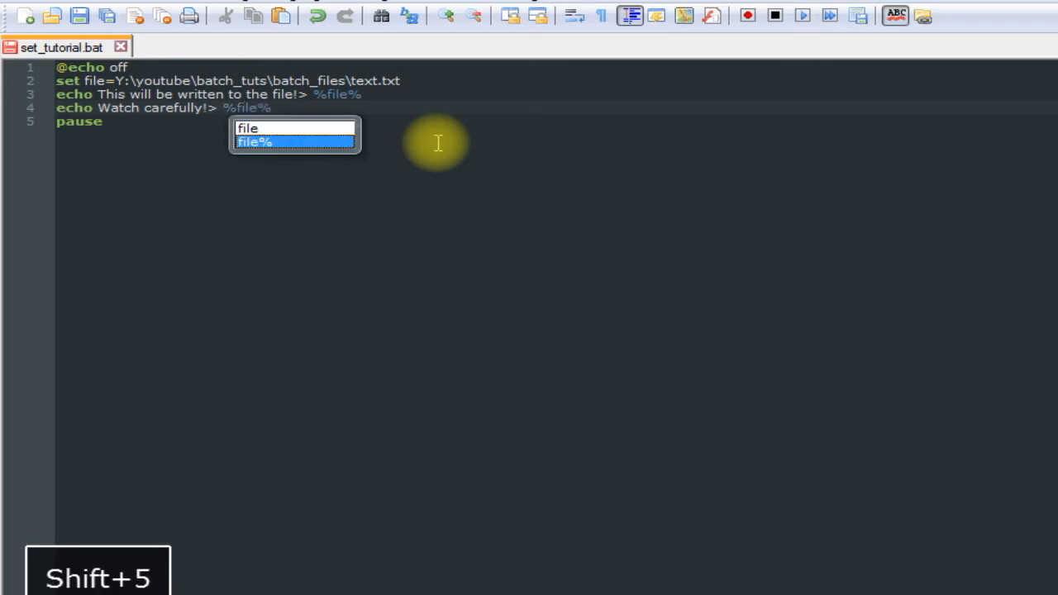
{"action": "key", "text": "Ctrl+s"}
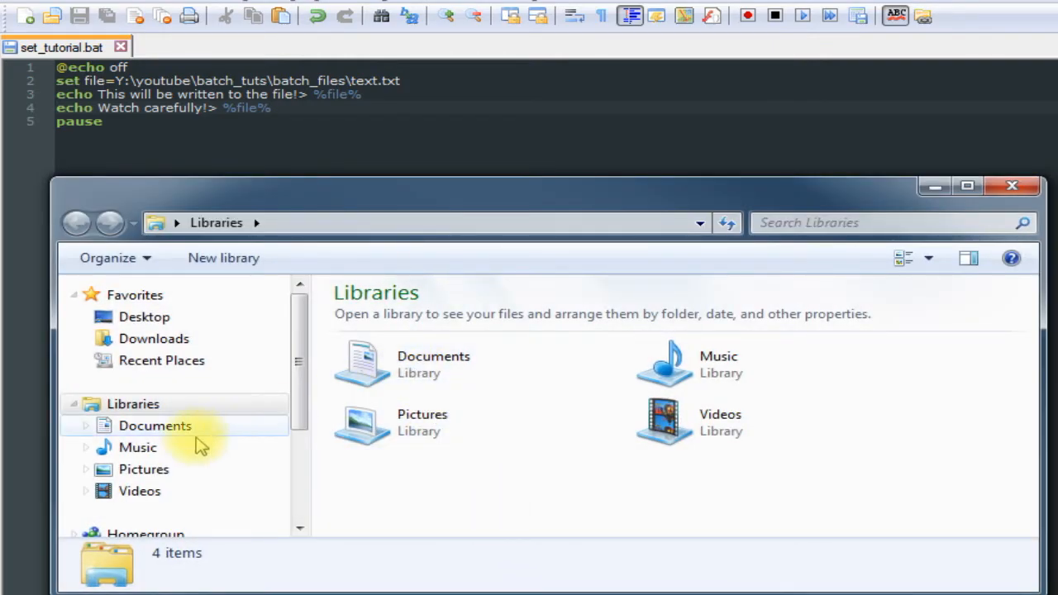
- Reopen the batch_files folder to check text.txt, then minimize the folder window
{"action": "scroll", "scroll_direction": "down", "scroll_amount": 3}
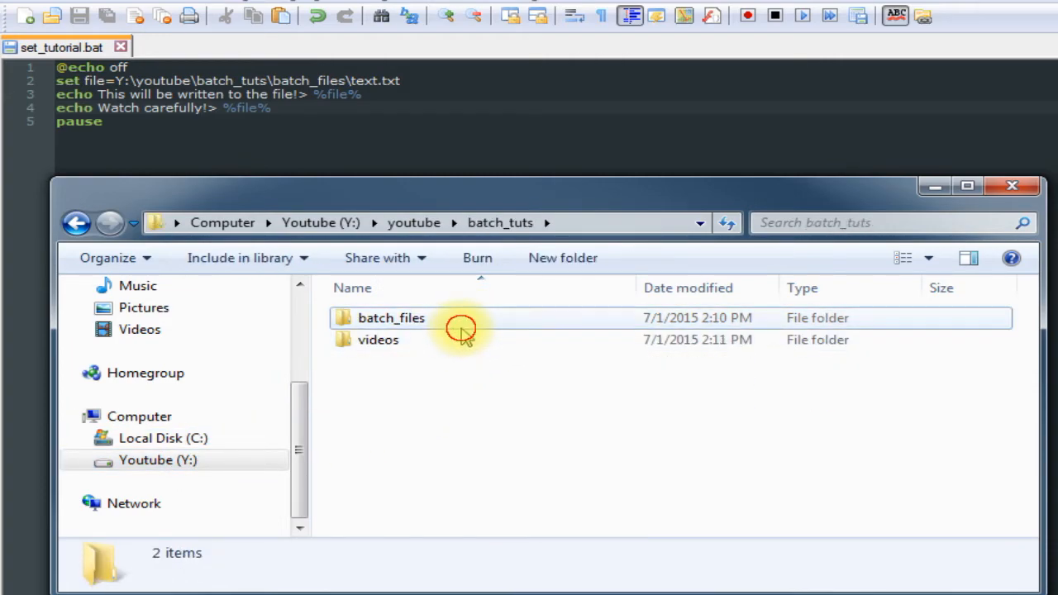
{"action": "double_click", "coordinate": [388, 318]}
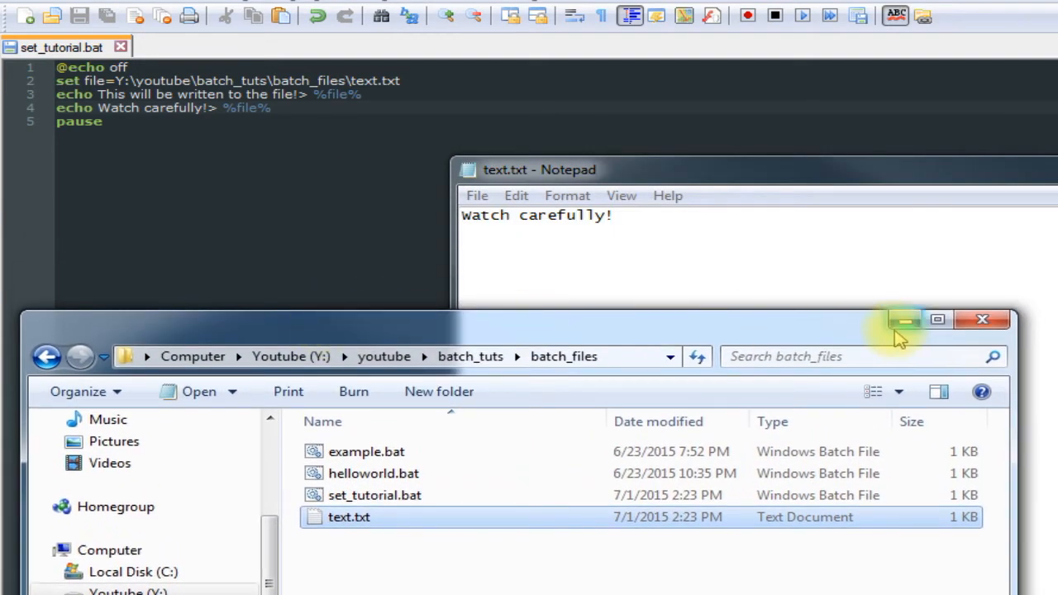
{"action": "left_click", "coordinate": [904, 320]}
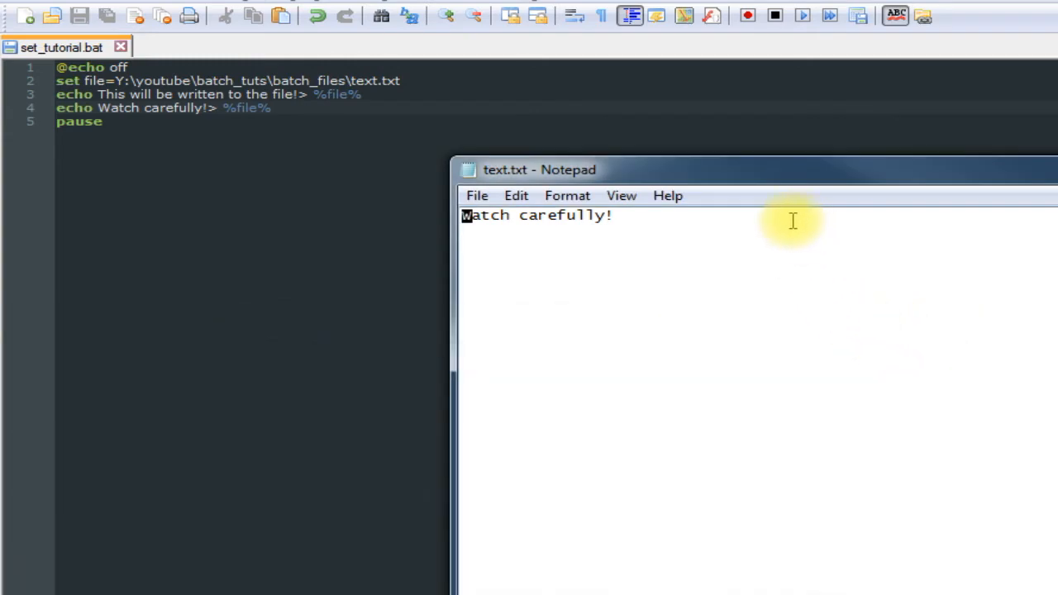
{"action": "mouse_move", "coordinate": [748, 315]}
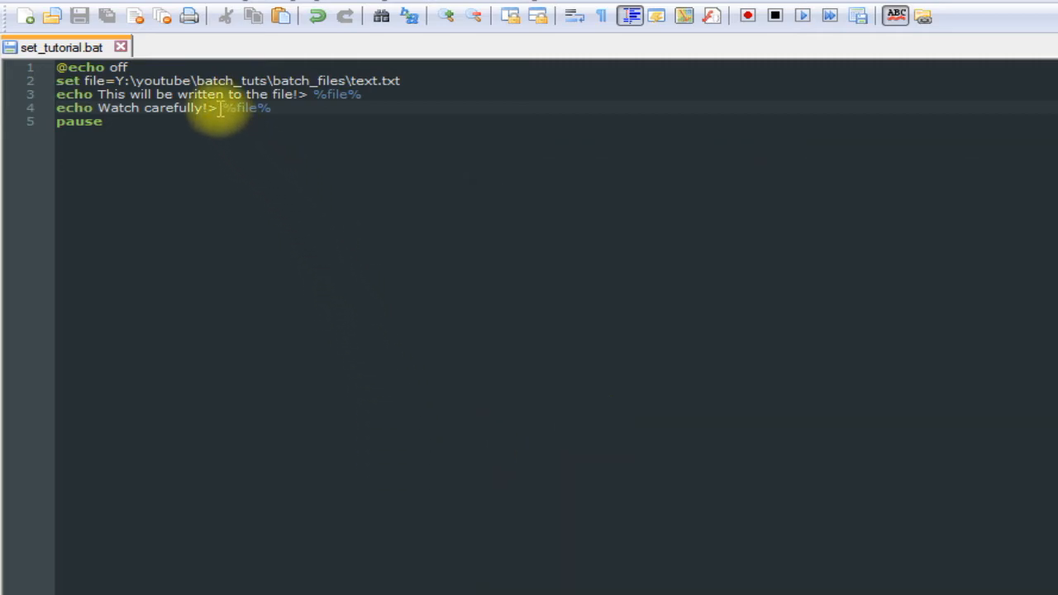
{"action": "mouse_move", "coordinate": [337, 163]}
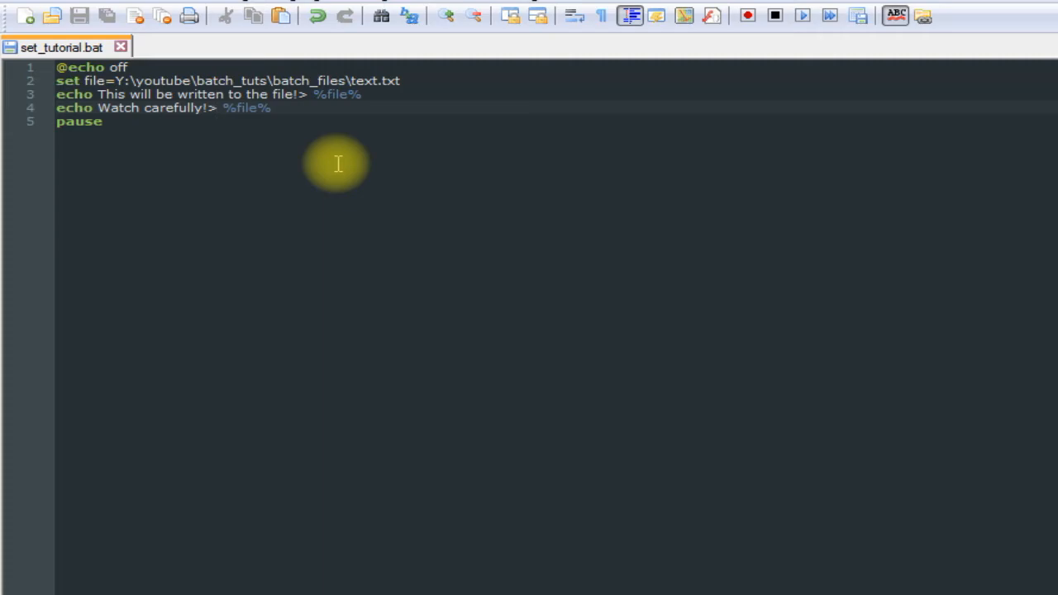
- Change line 4's redirection to >> %file% so it appends
{"action": "type", "text": ">"}
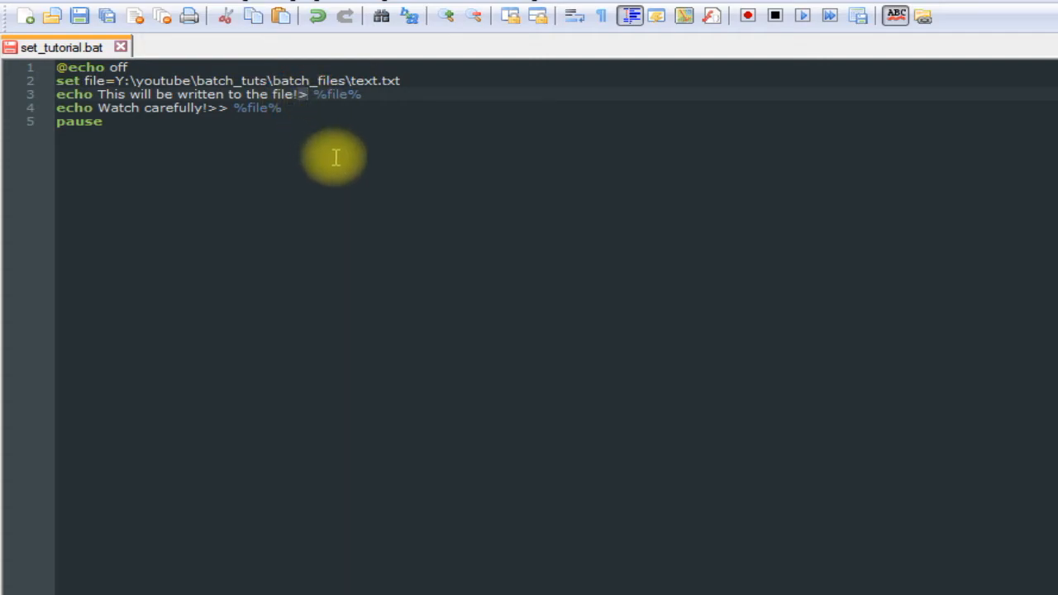
{"action": "mouse_move", "coordinate": [350, 108]}
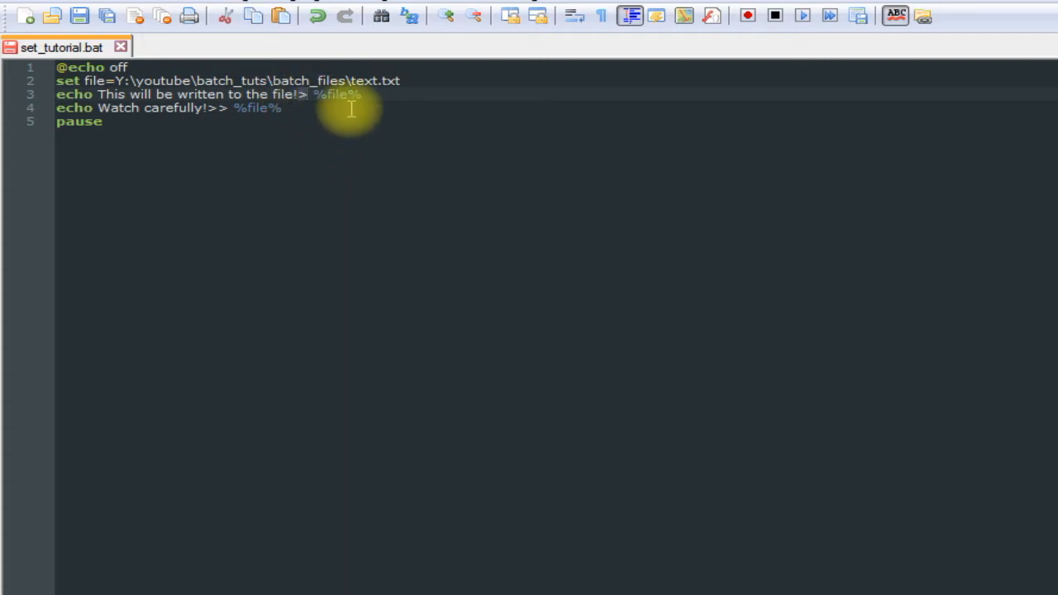
{"action": "mouse_move", "coordinate": [288, 116]}
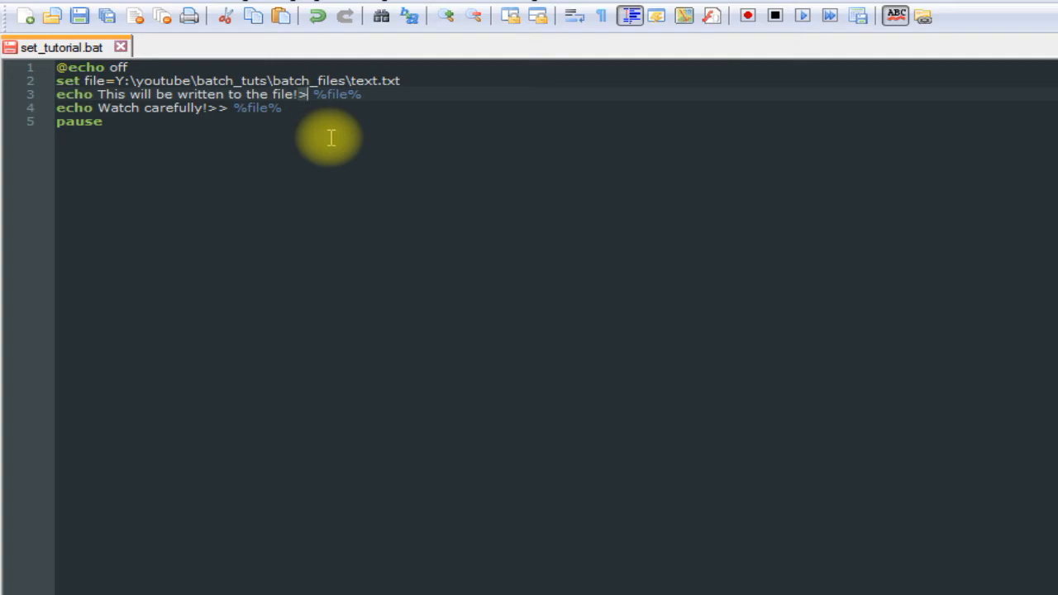
{"action": "mouse_move", "coordinate": [322, 159]}
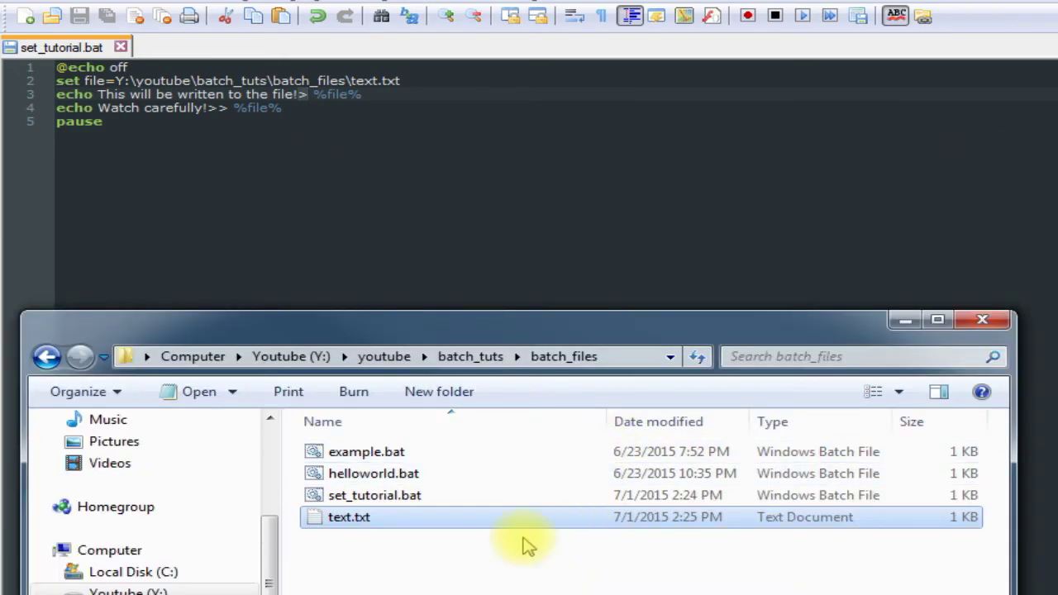
- Open text.txt to confirm both lines appear
{"action": "double_click", "coordinate": [348, 516]}
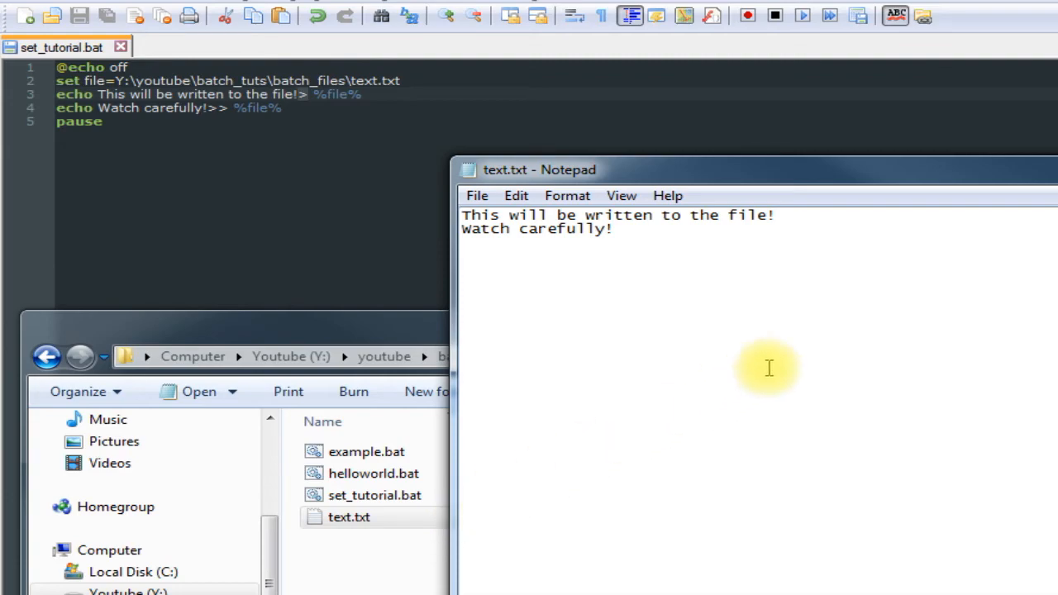
{"action": "mouse_move", "coordinate": [598, 244]}
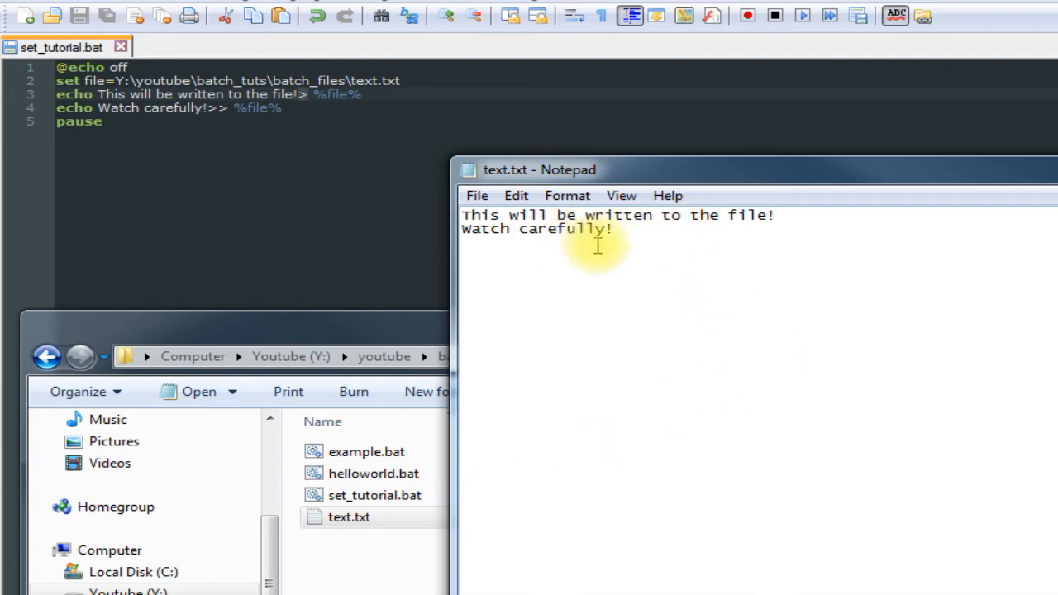
{"action": "mouse_move", "coordinate": [616, 247]}
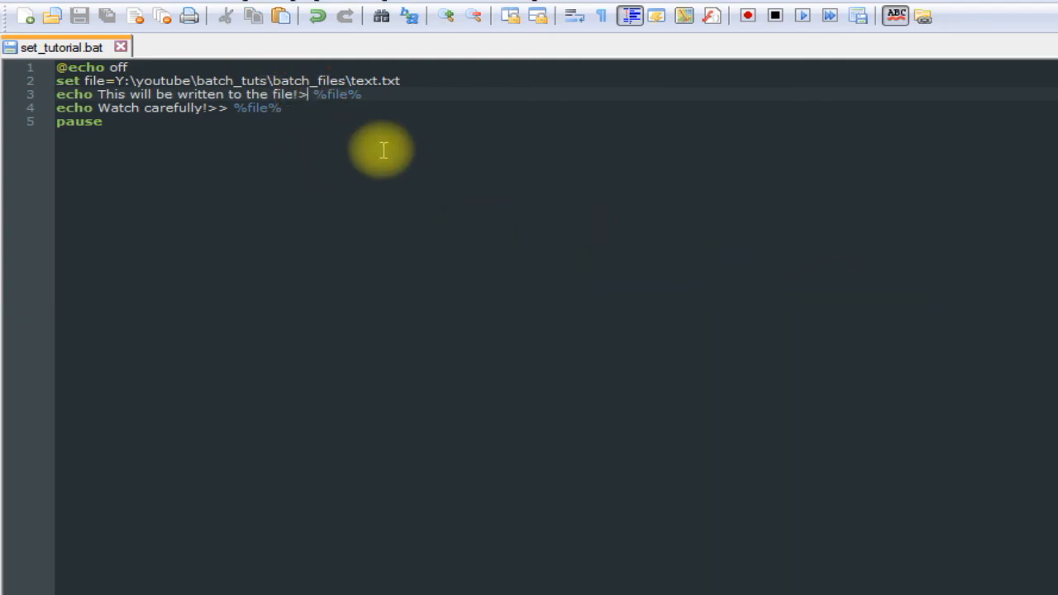
- Change line 3's redirection to >> %file% as well
{"action": "type", "text": ">"}
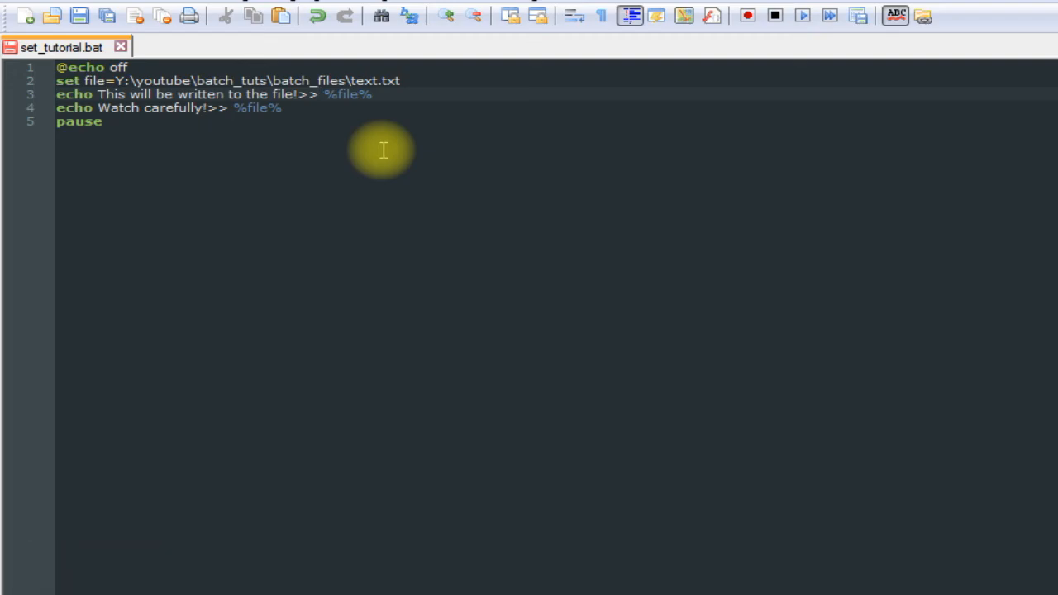
{"action": "left_click", "coordinate": [313, 95]}
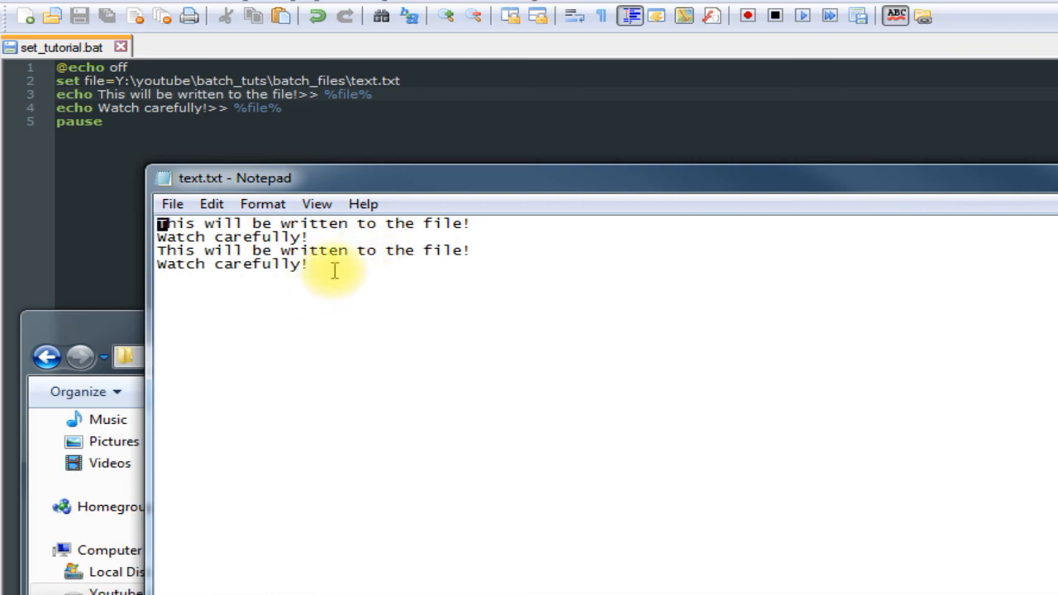
{"action": "mouse_move", "coordinate": [281, 493]}
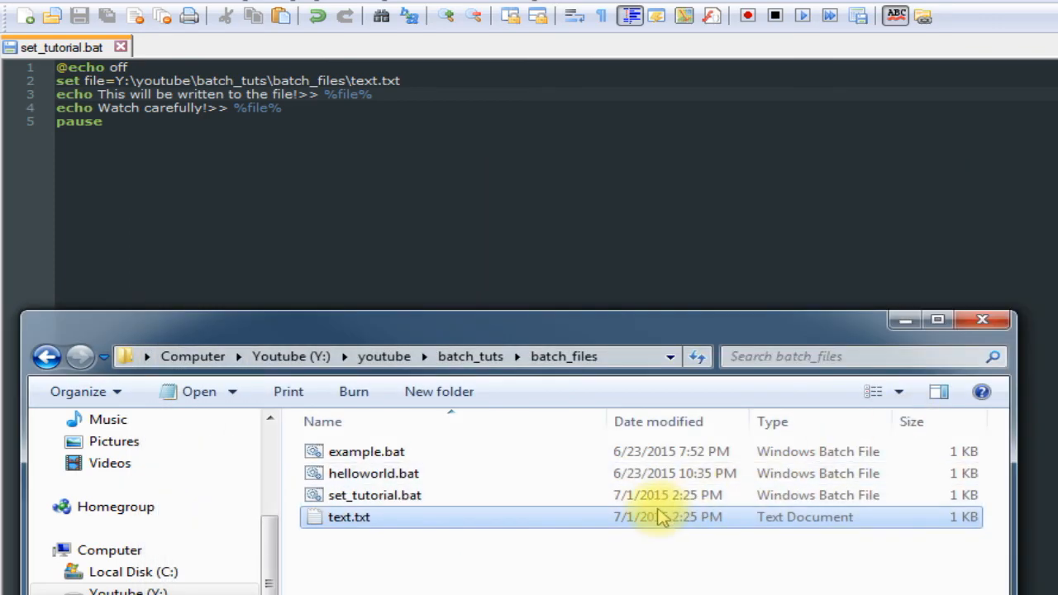
{"action": "mouse_move", "coordinate": [699, 317]}
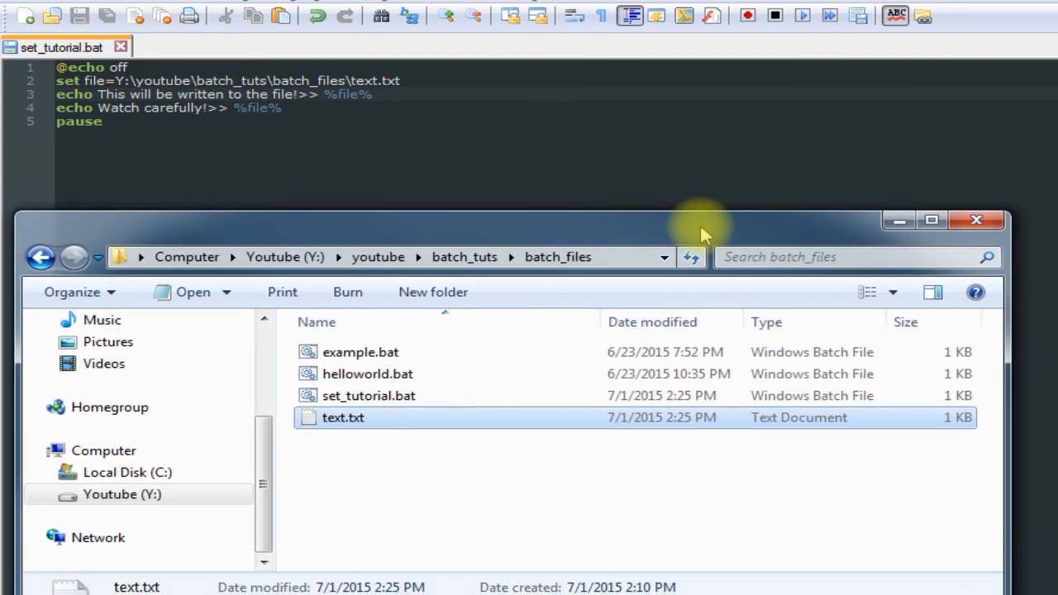
{"action": "mouse_move", "coordinate": [953, 230]}
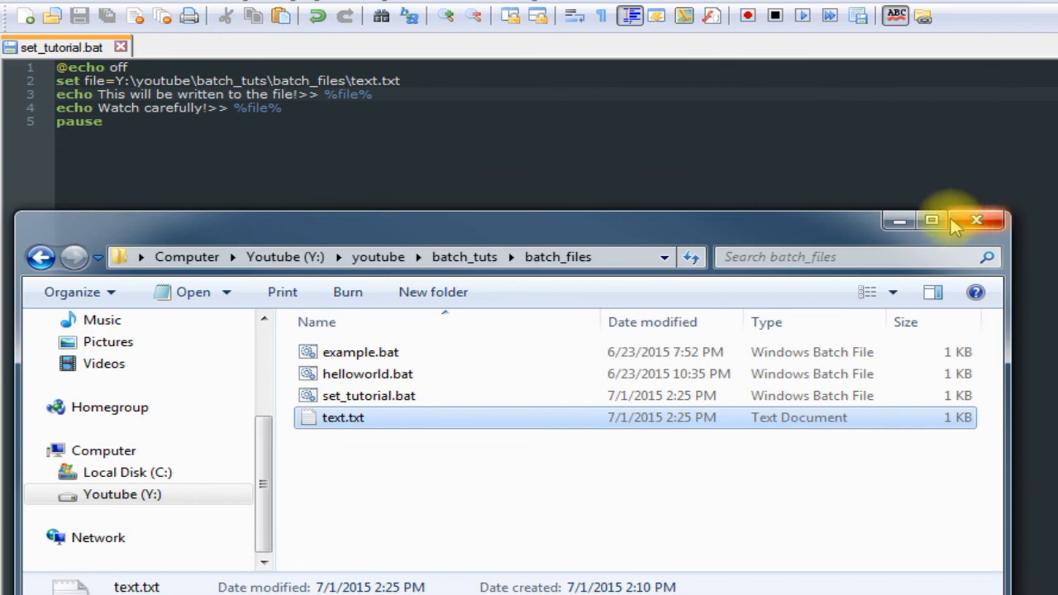
- Close the batch_files Explorer window after checking the appended lines
{"action": "left_click", "coordinate": [979, 220]}
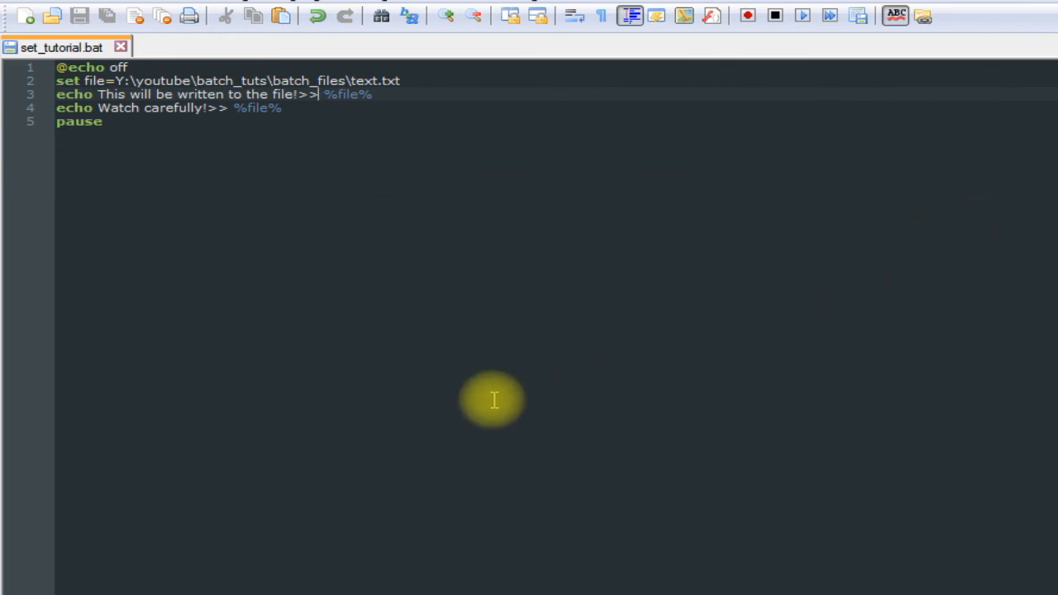